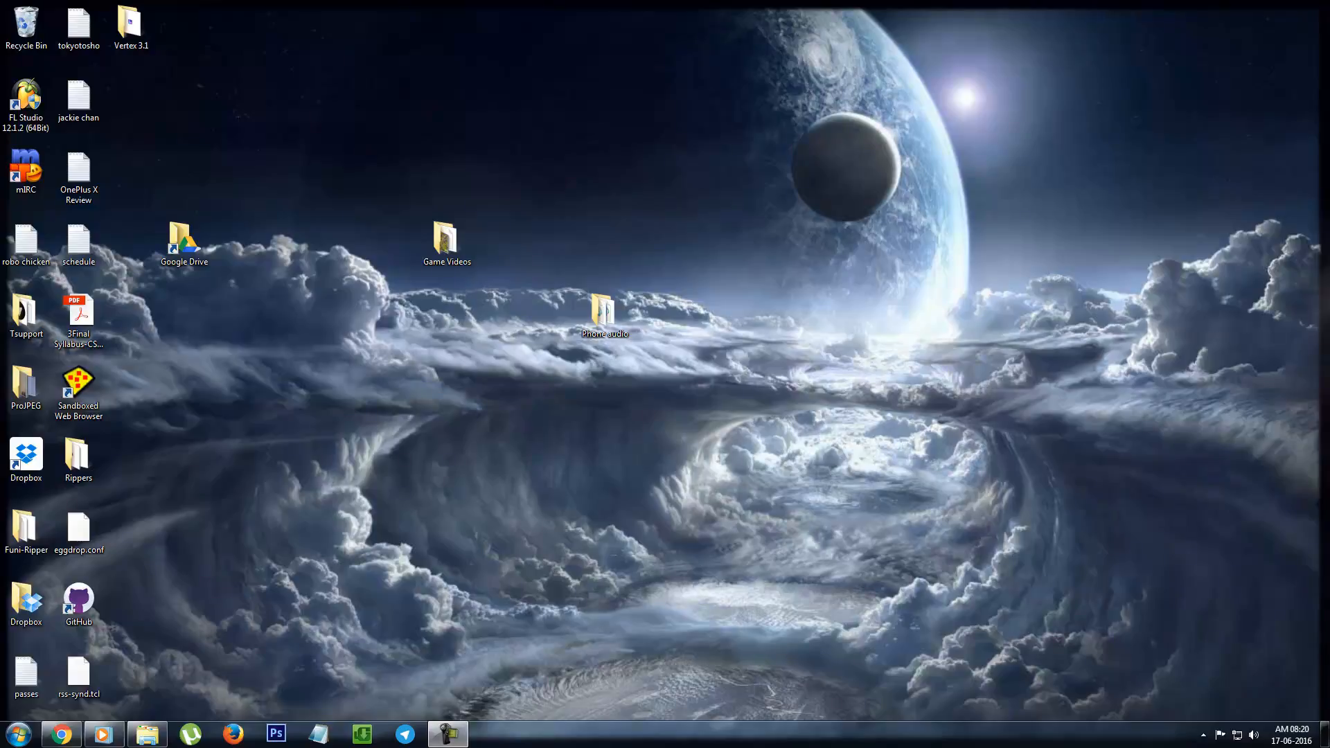
pyautogui.moveTo(835, 167)
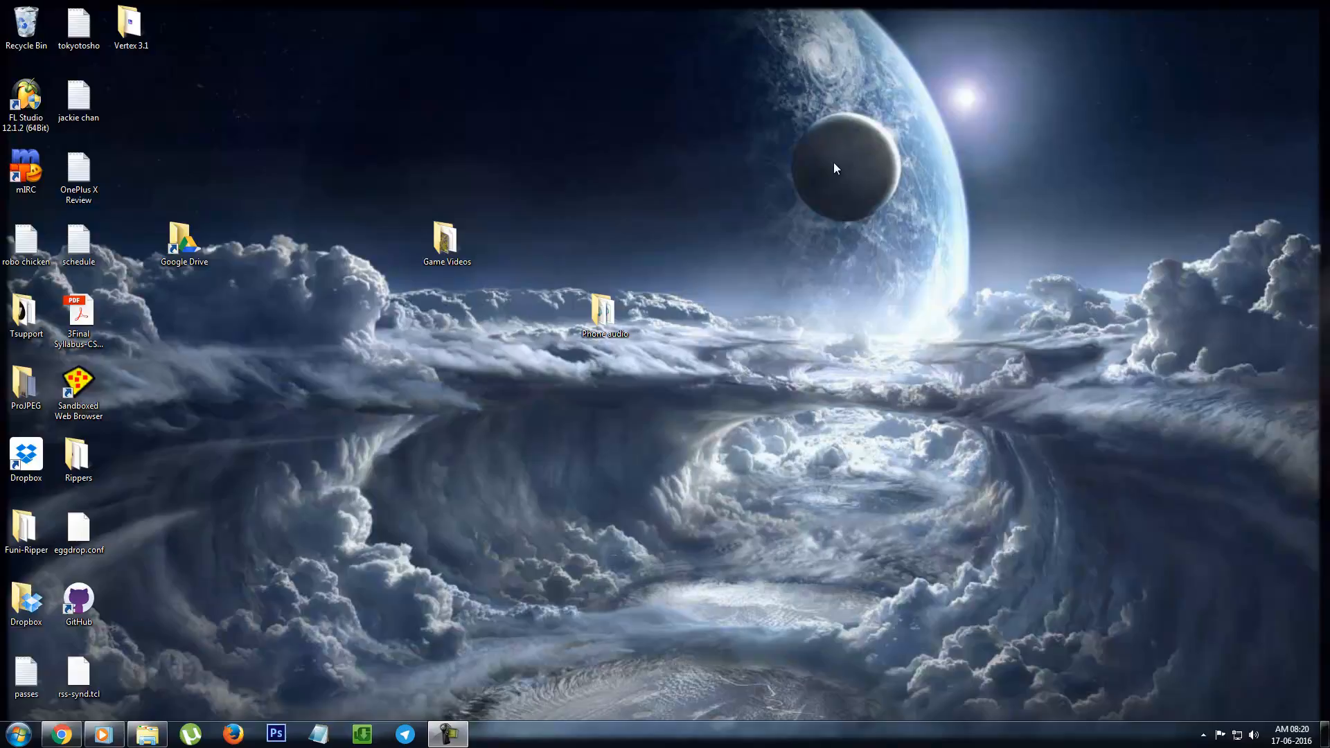
# - Try Open with Atom from the desktop context menu and dismiss the Application not found error
pyautogui.rightClick(836, 167)
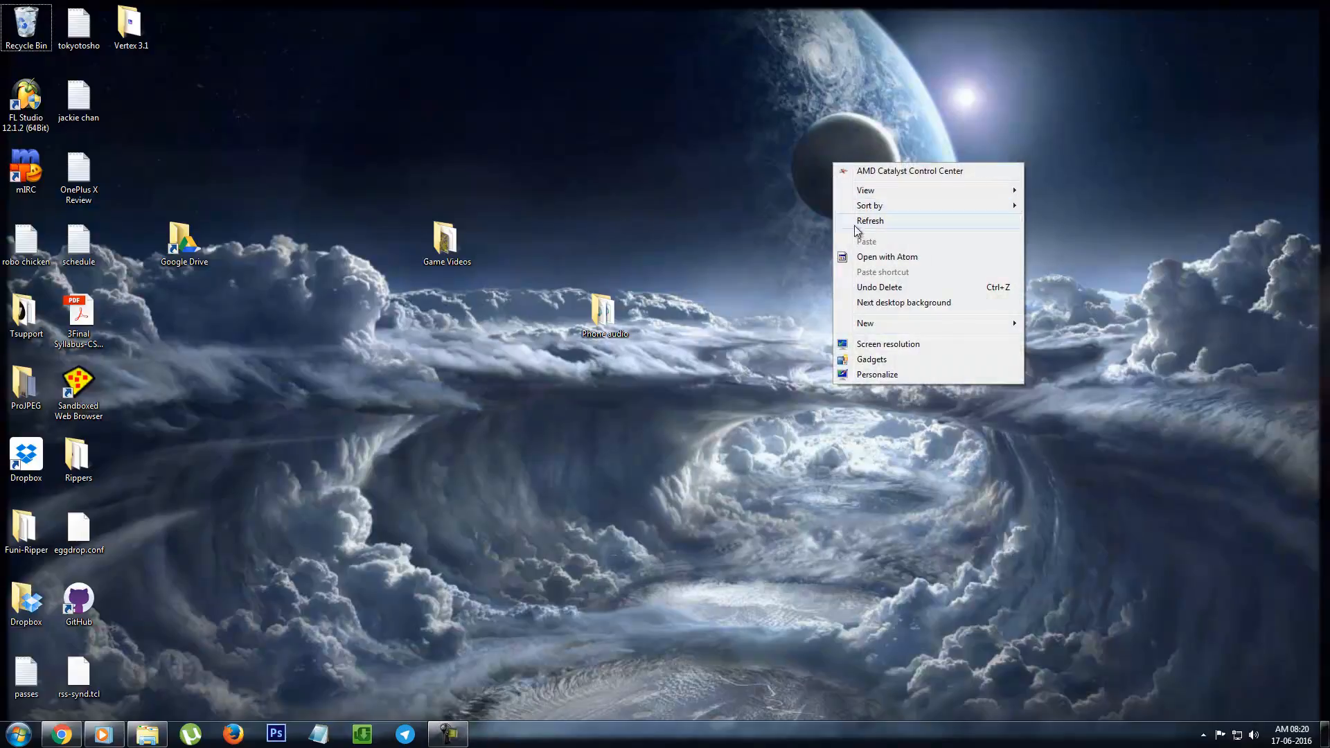
pyautogui.moveTo(874, 263)
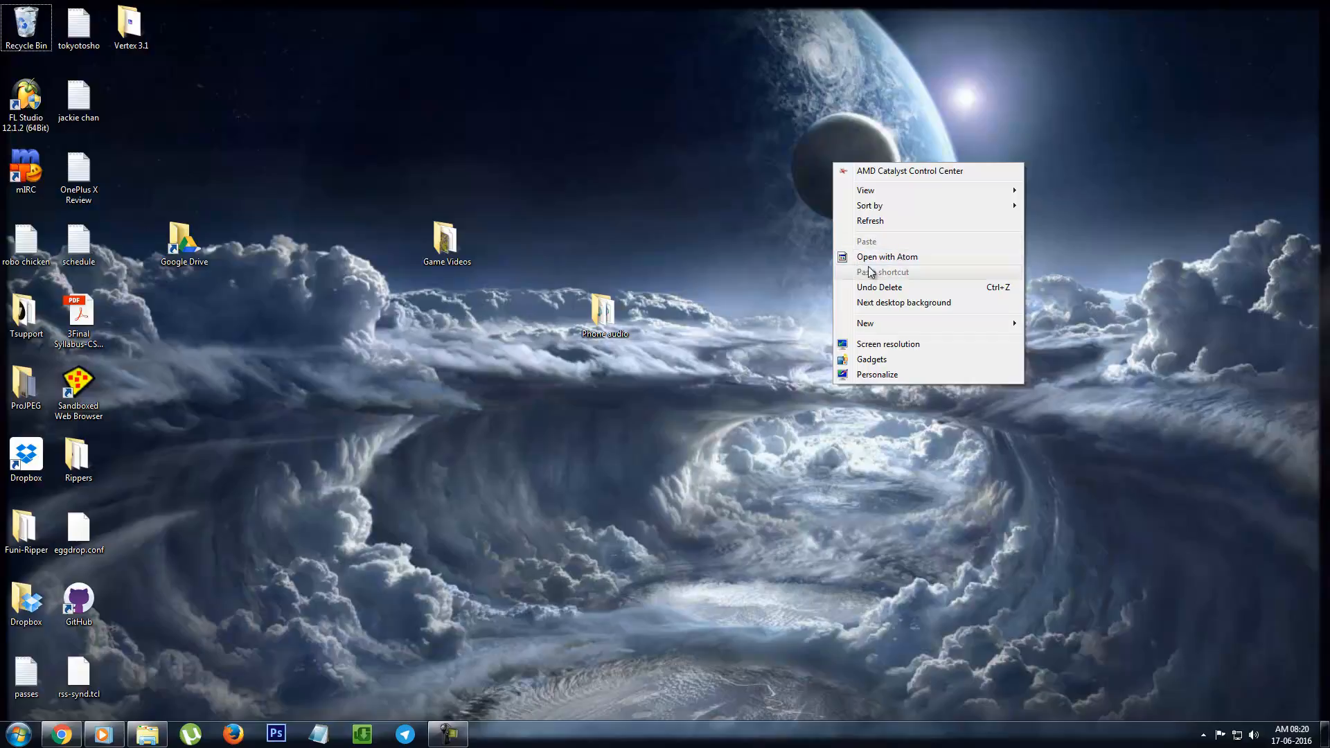
pyautogui.moveTo(1026, 270)
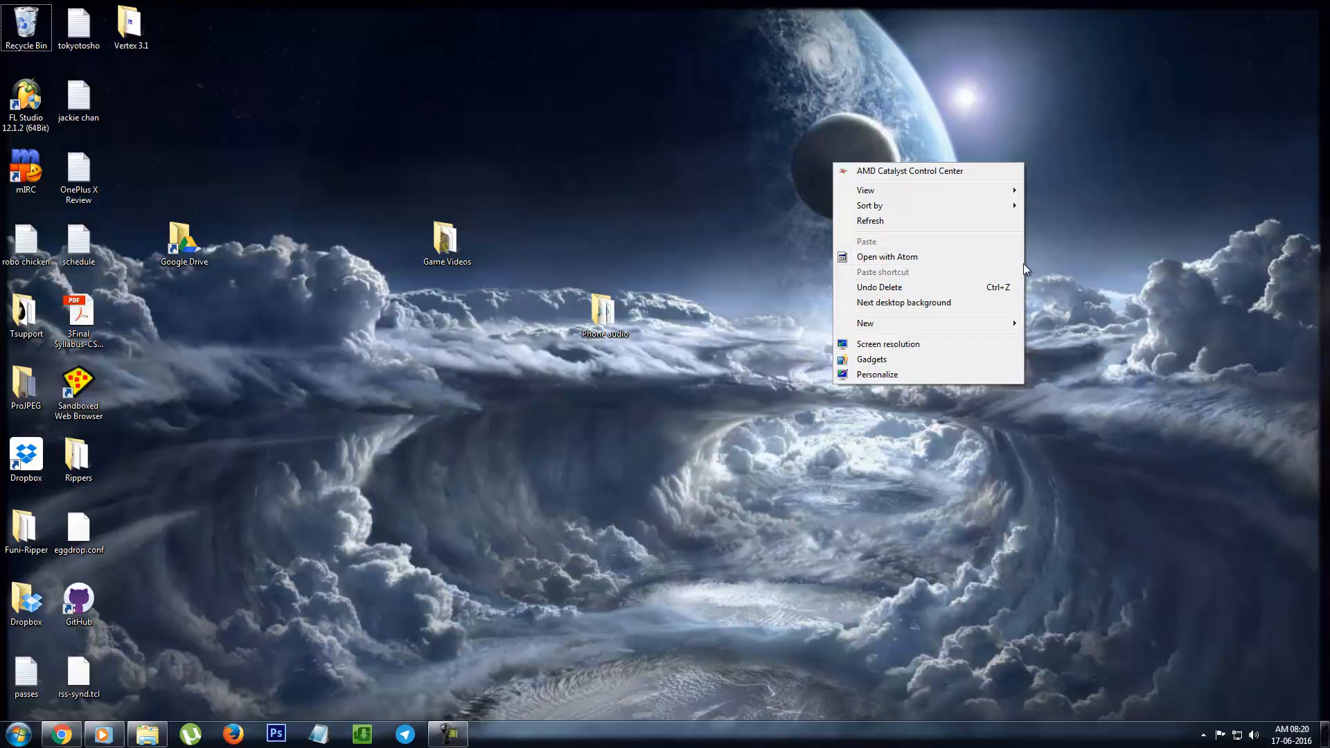
pyautogui.moveTo(834, 254)
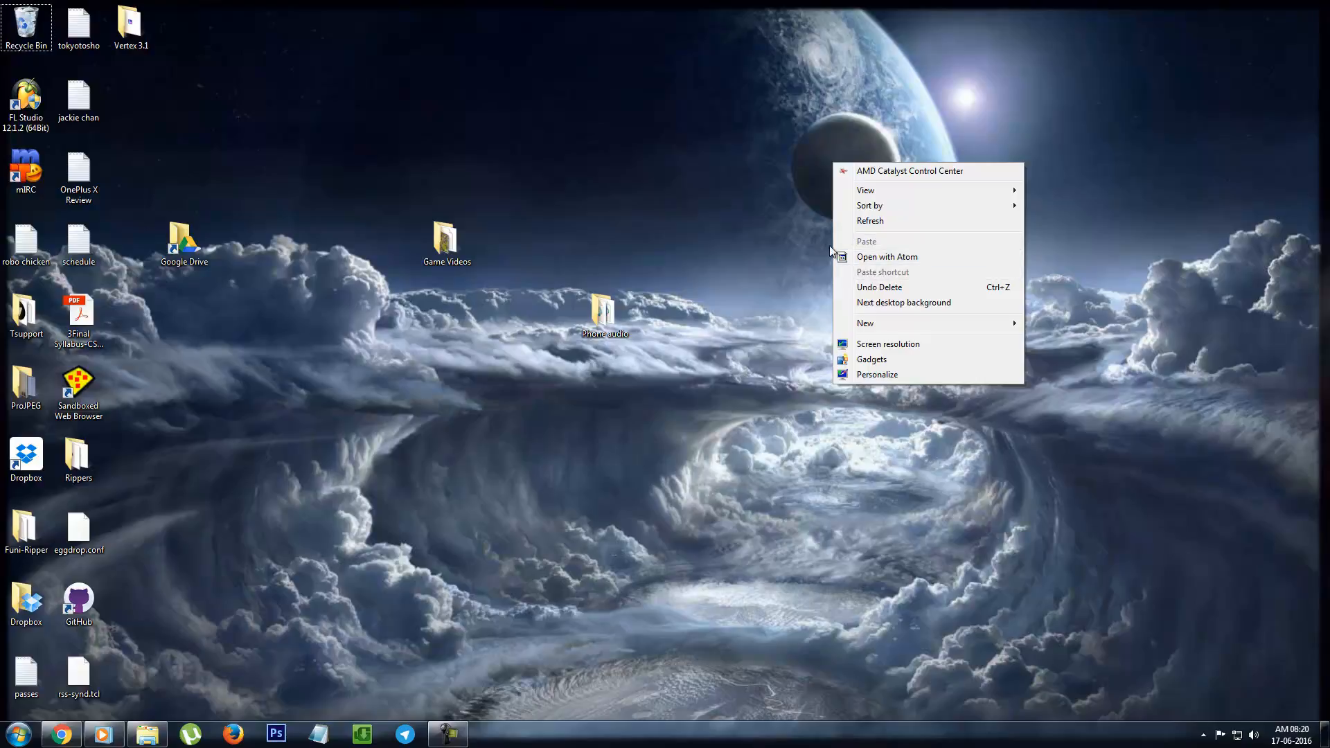
pyautogui.moveTo(871, 261)
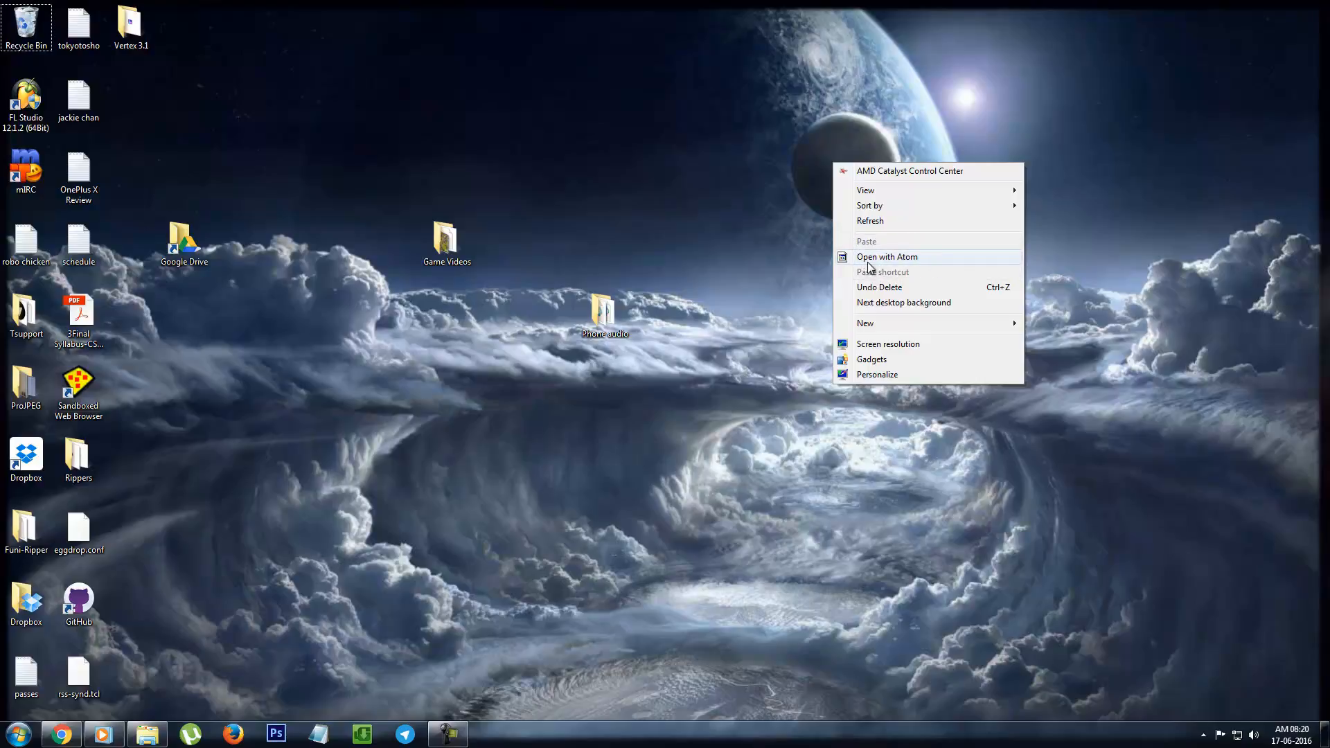
pyautogui.click(887, 256)
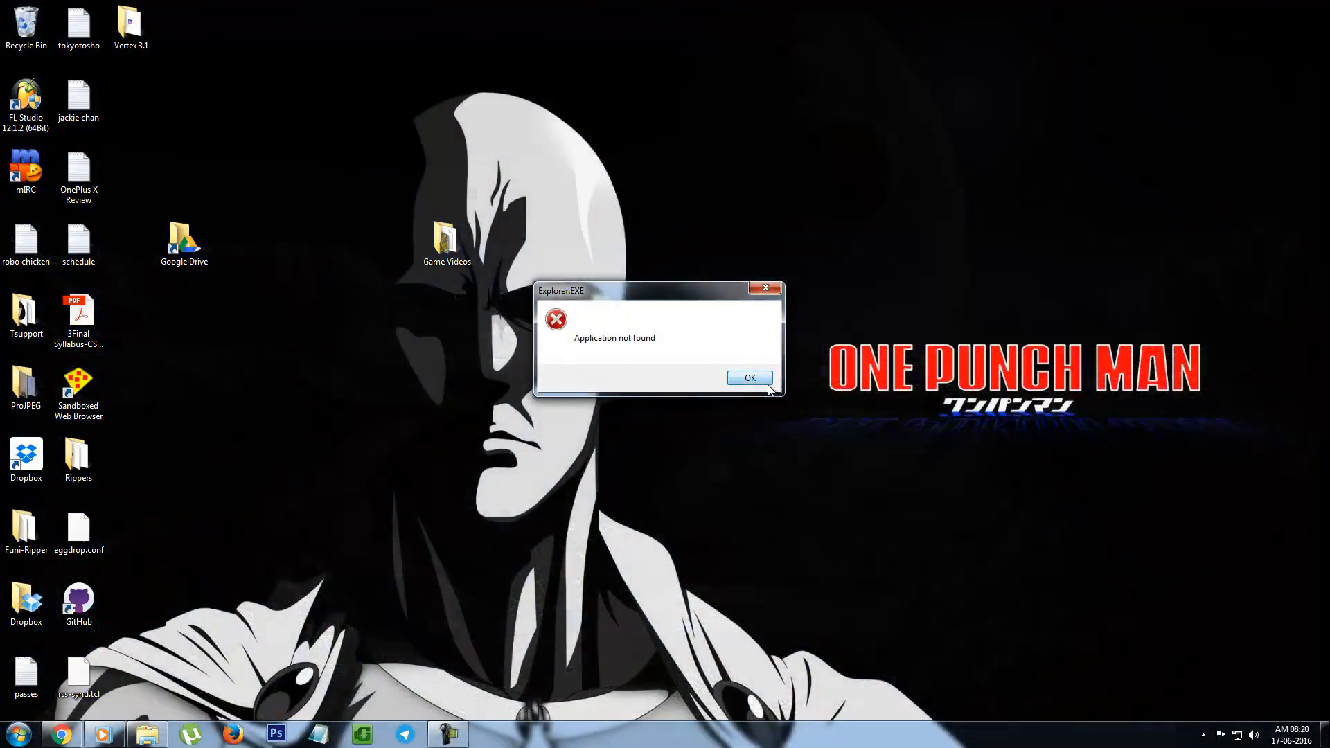
pyautogui.click(749, 378)
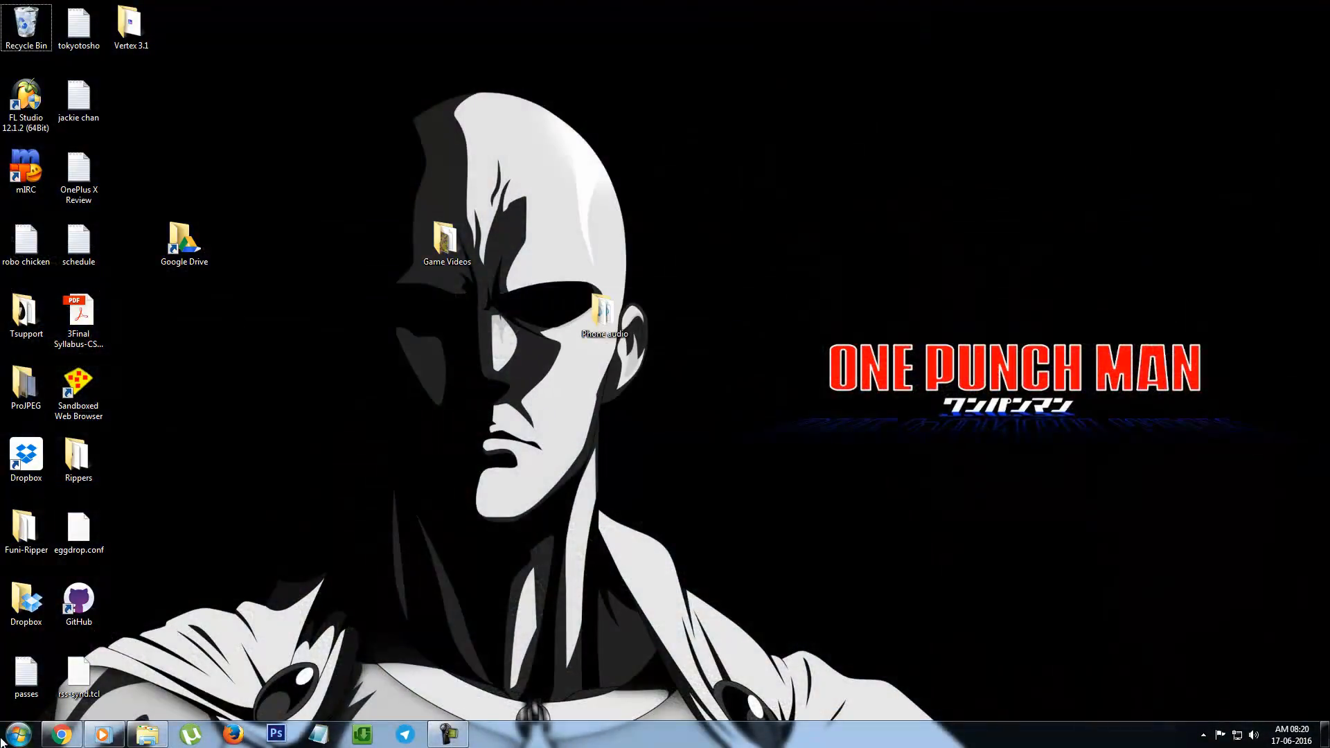
# - Start the Registry Editor from the Start menu search via Run with regedit
pyautogui.click(16, 734)
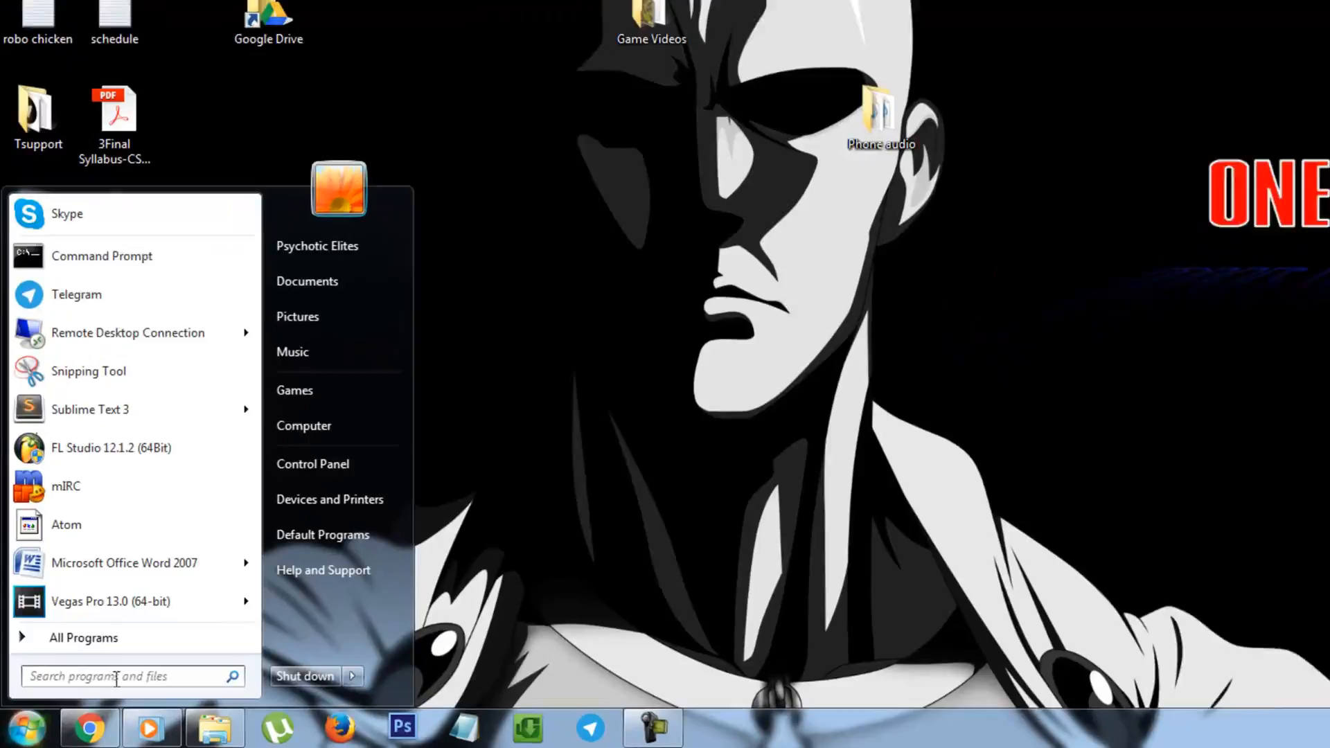
pyautogui.write('r')
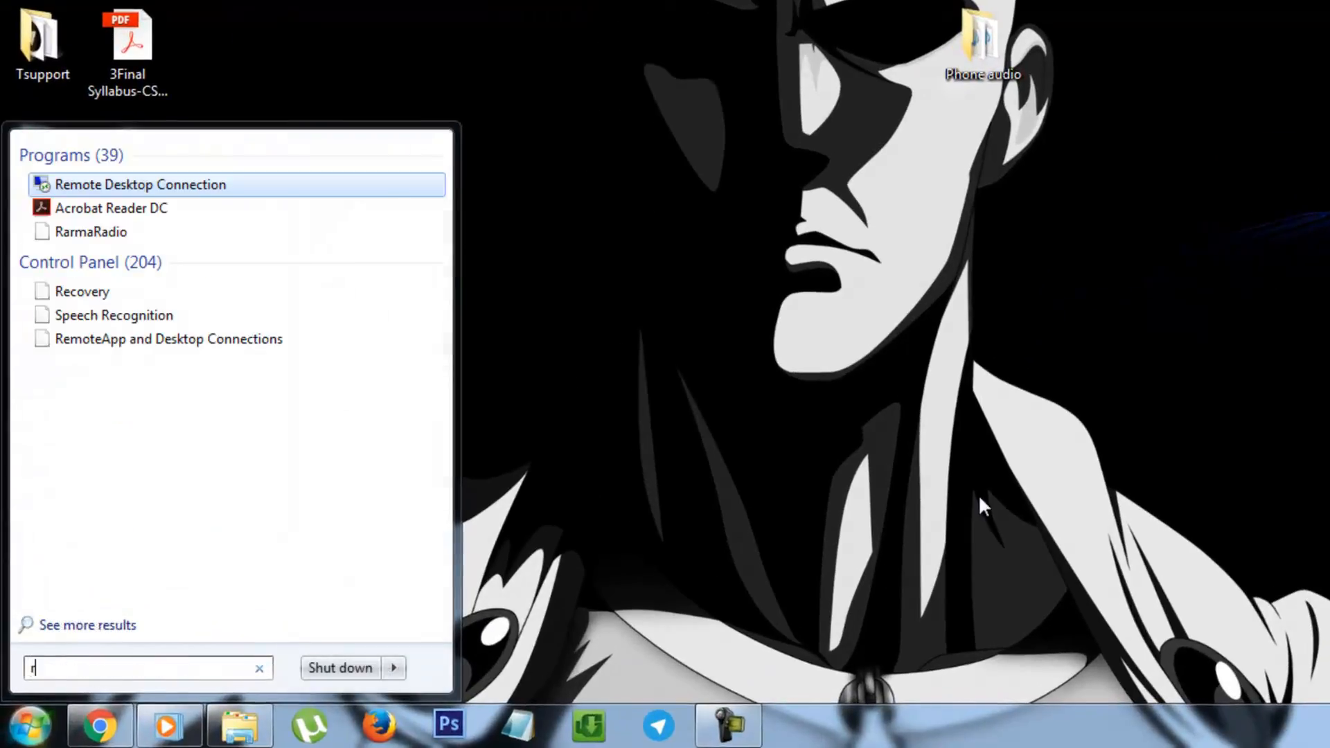
pyautogui.write('un')
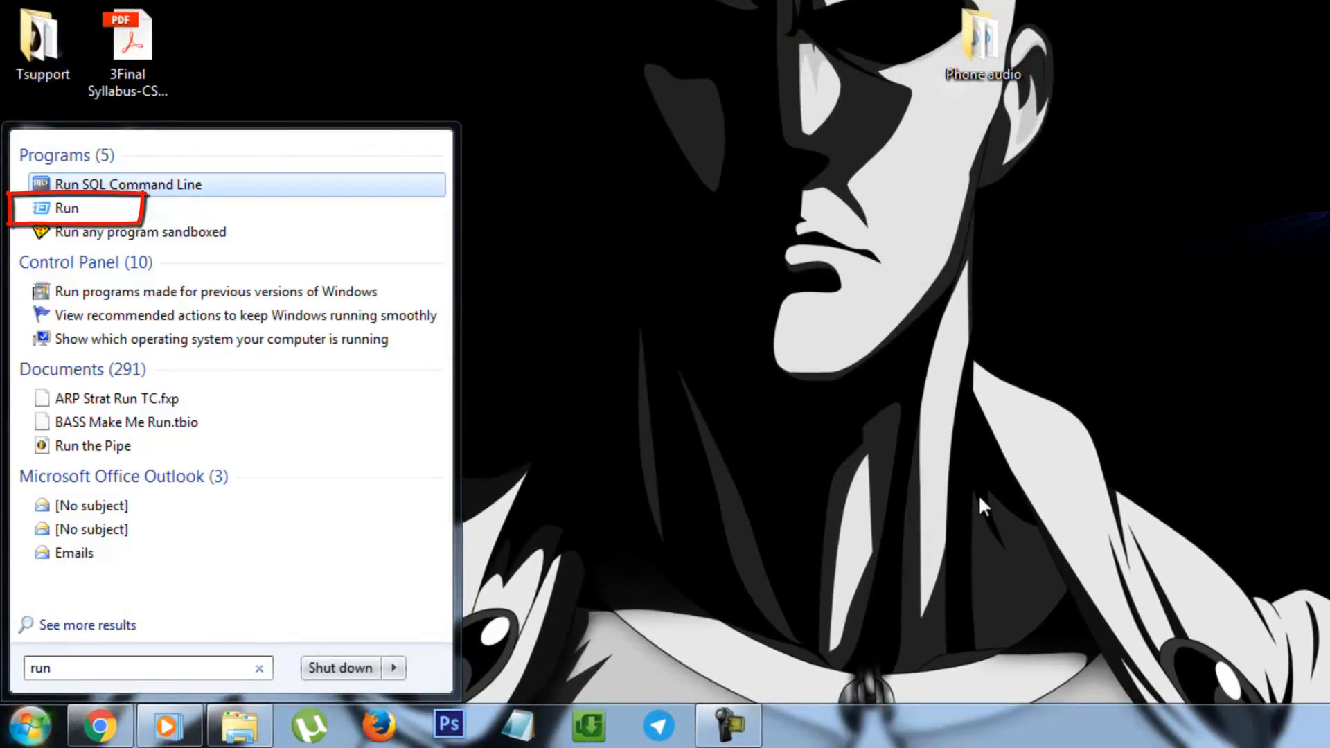
pyautogui.moveTo(67, 207)
pyautogui.write('regedit')
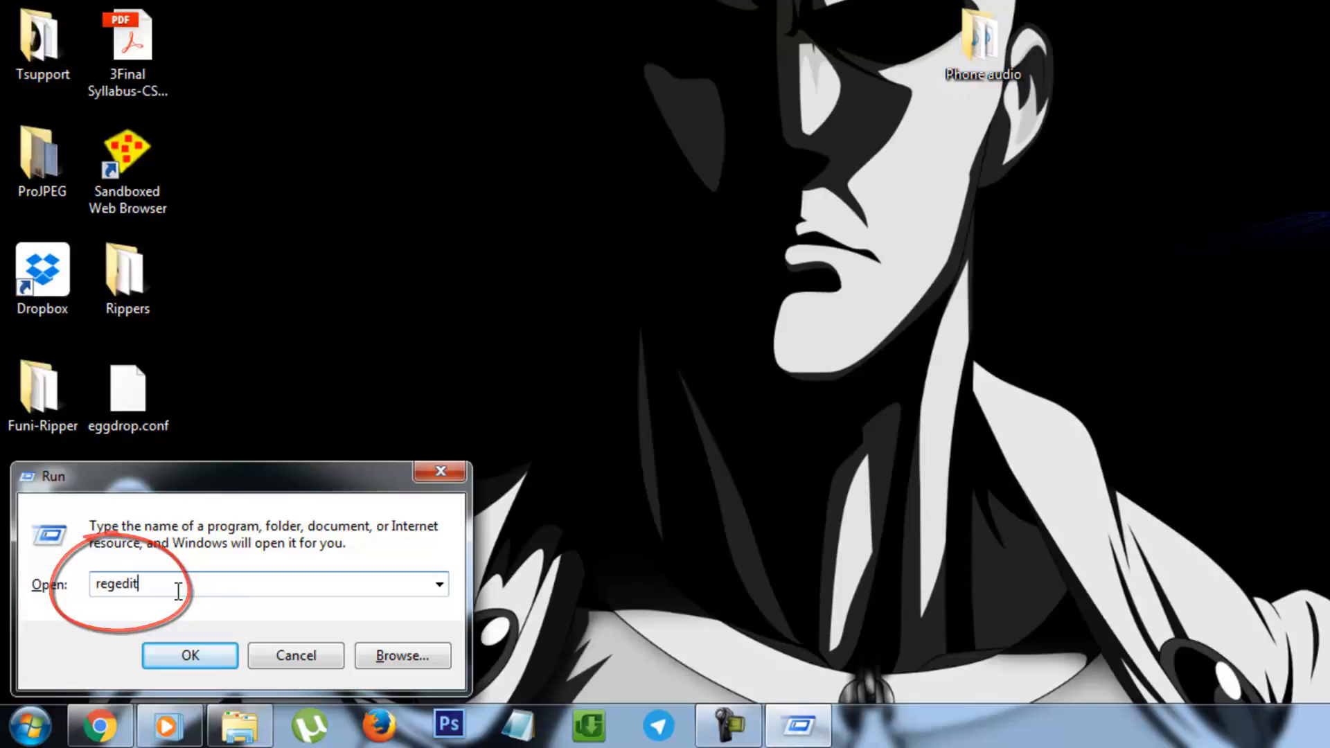
pyautogui.click(189, 655)
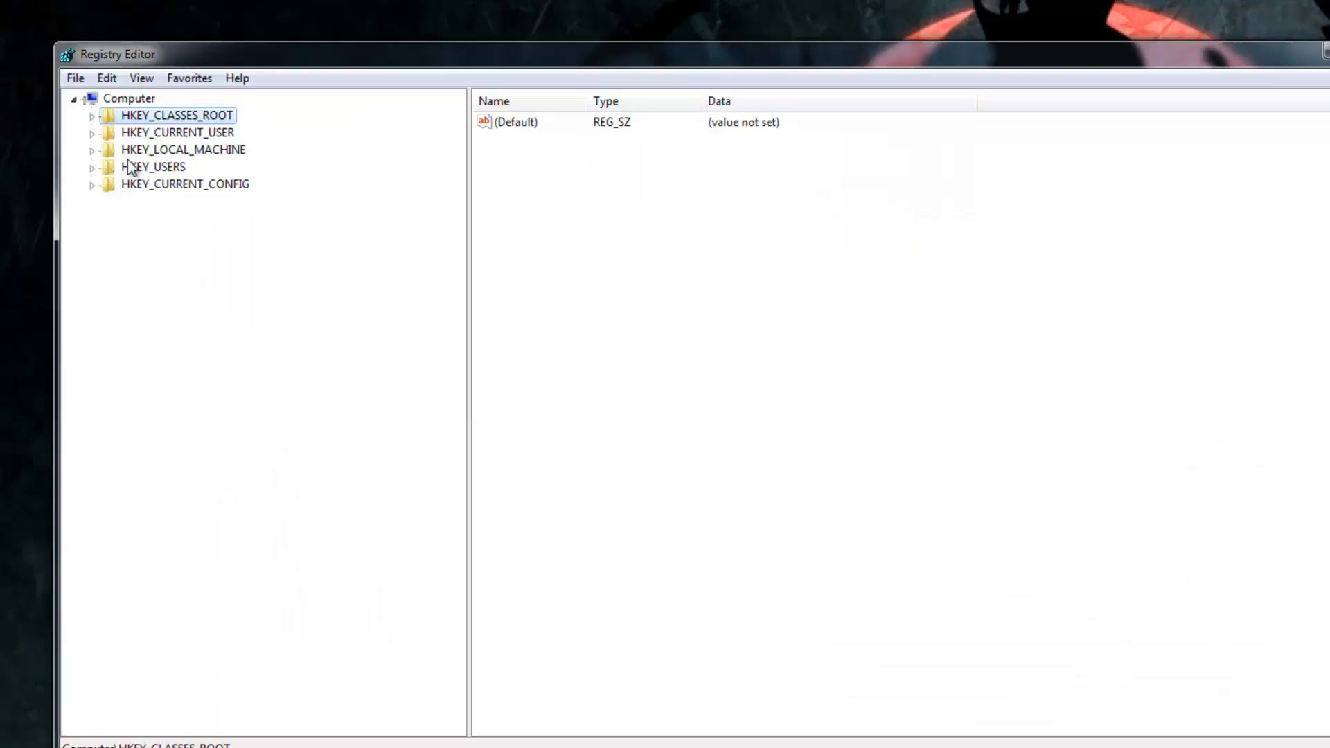
pyautogui.moveTo(290, 237)
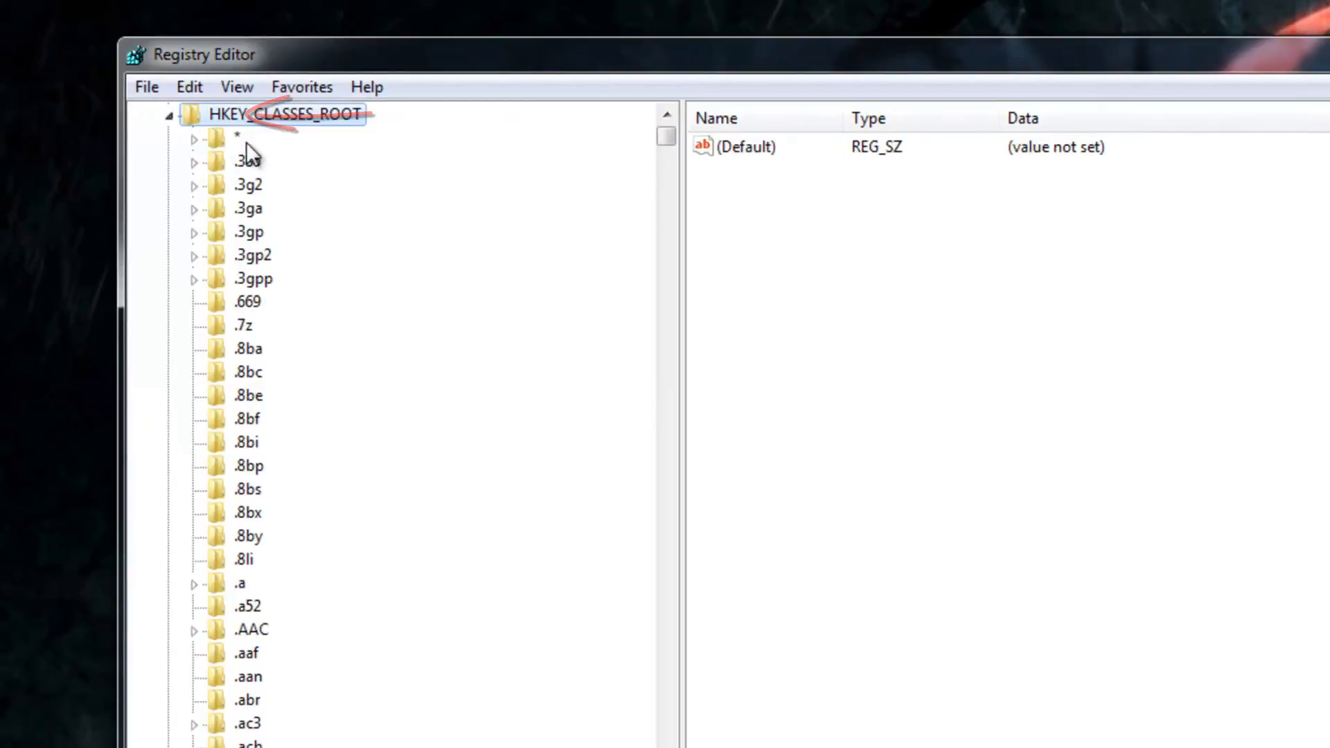
# - Delete the Atom key under HKEY_CLASSES_ROOT\*\shell, confirming the permanent deletion
pyautogui.click(194, 137)
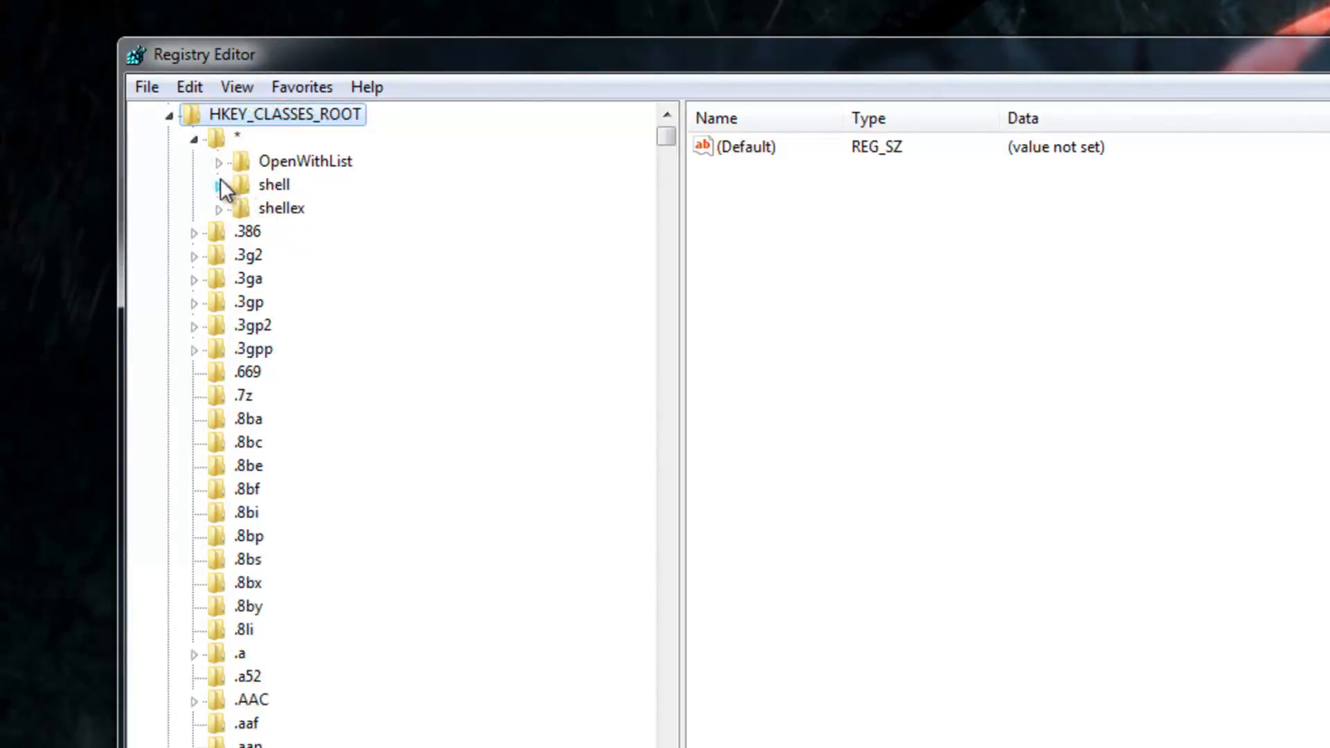
pyautogui.click(219, 184)
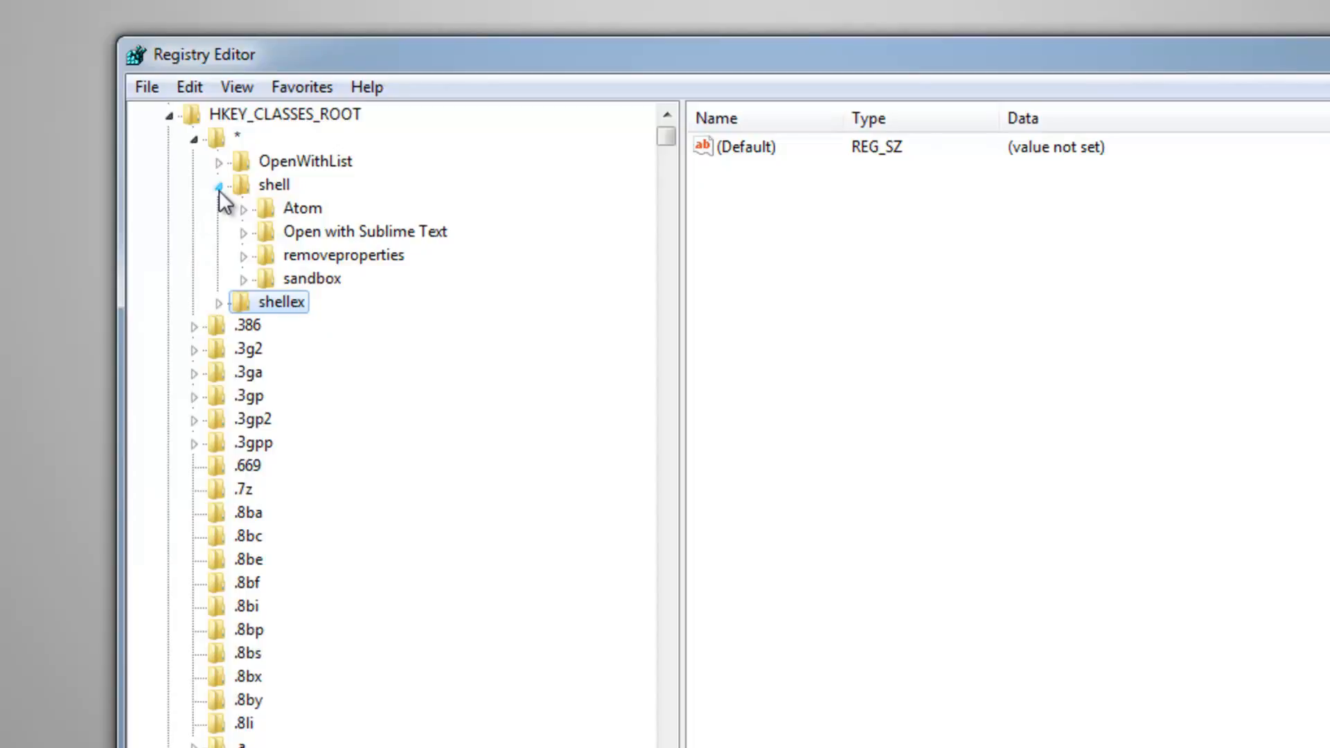
pyautogui.click(303, 208)
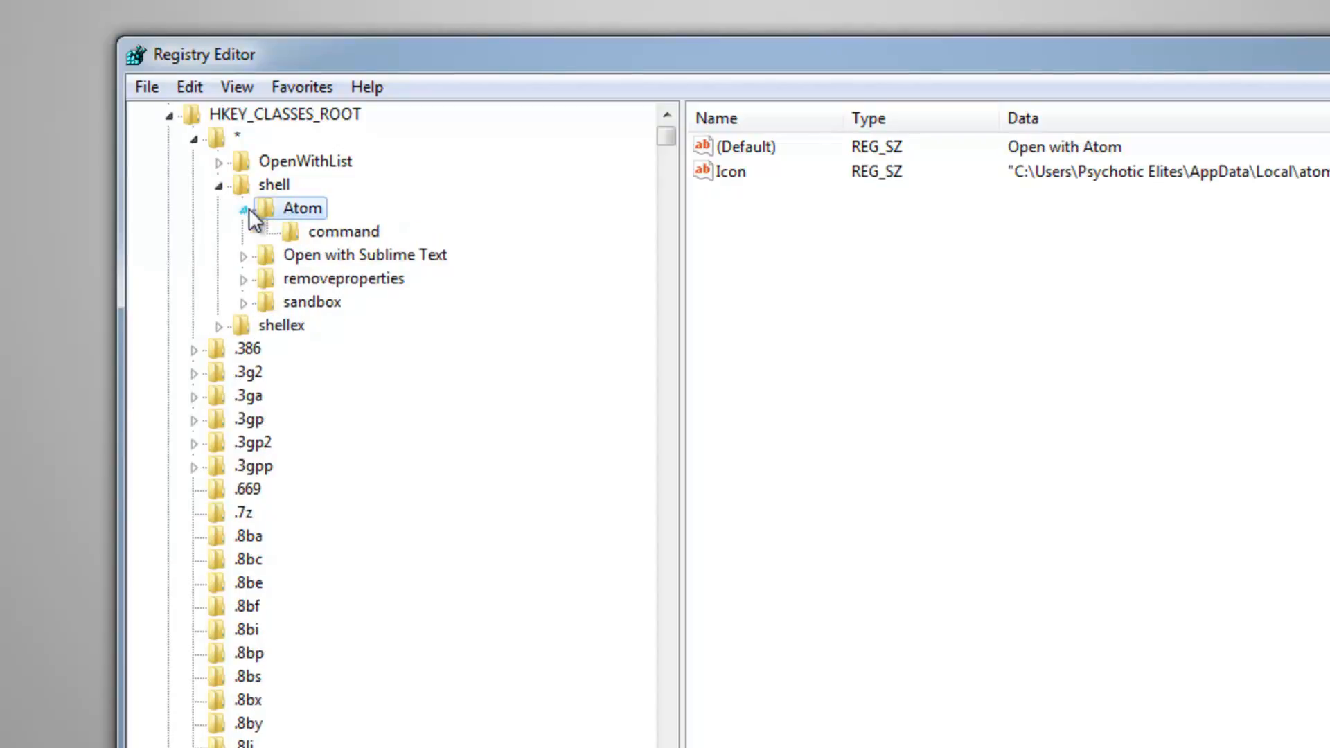
pyautogui.moveTo(292, 219)
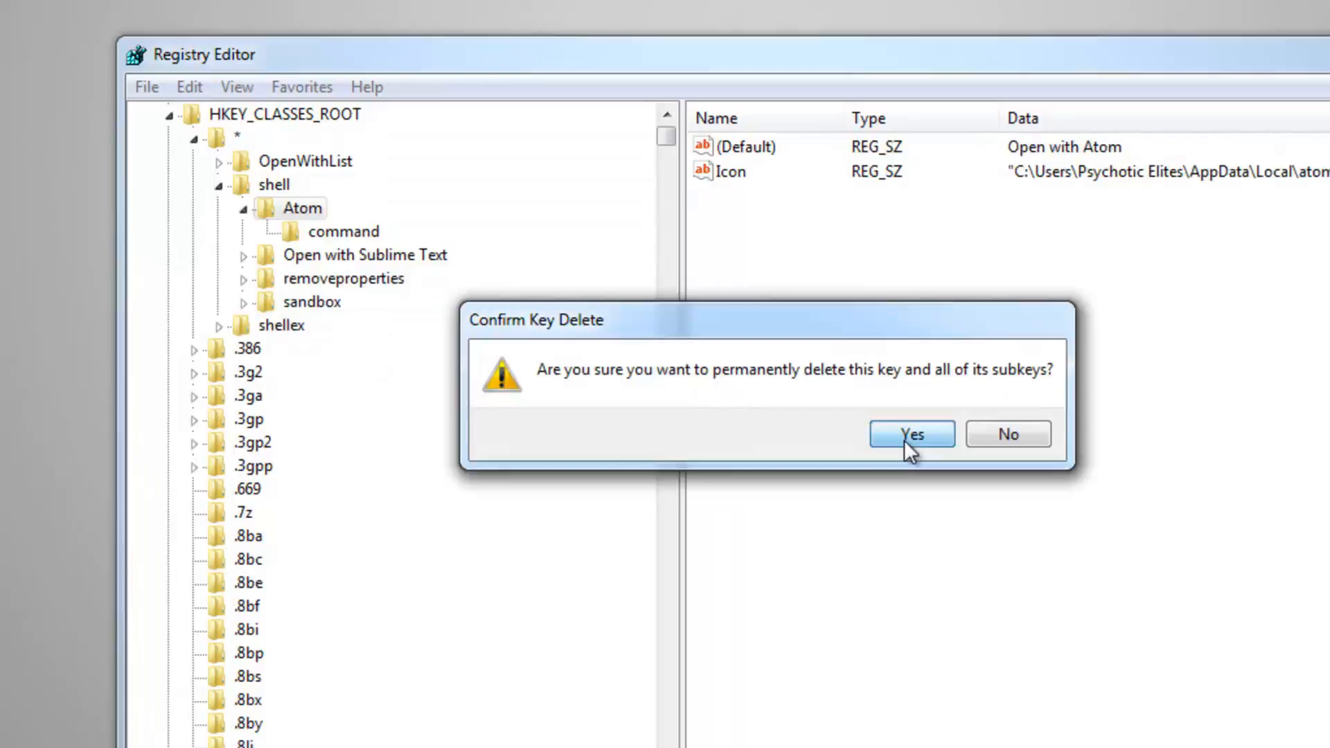
pyautogui.click(910, 434)
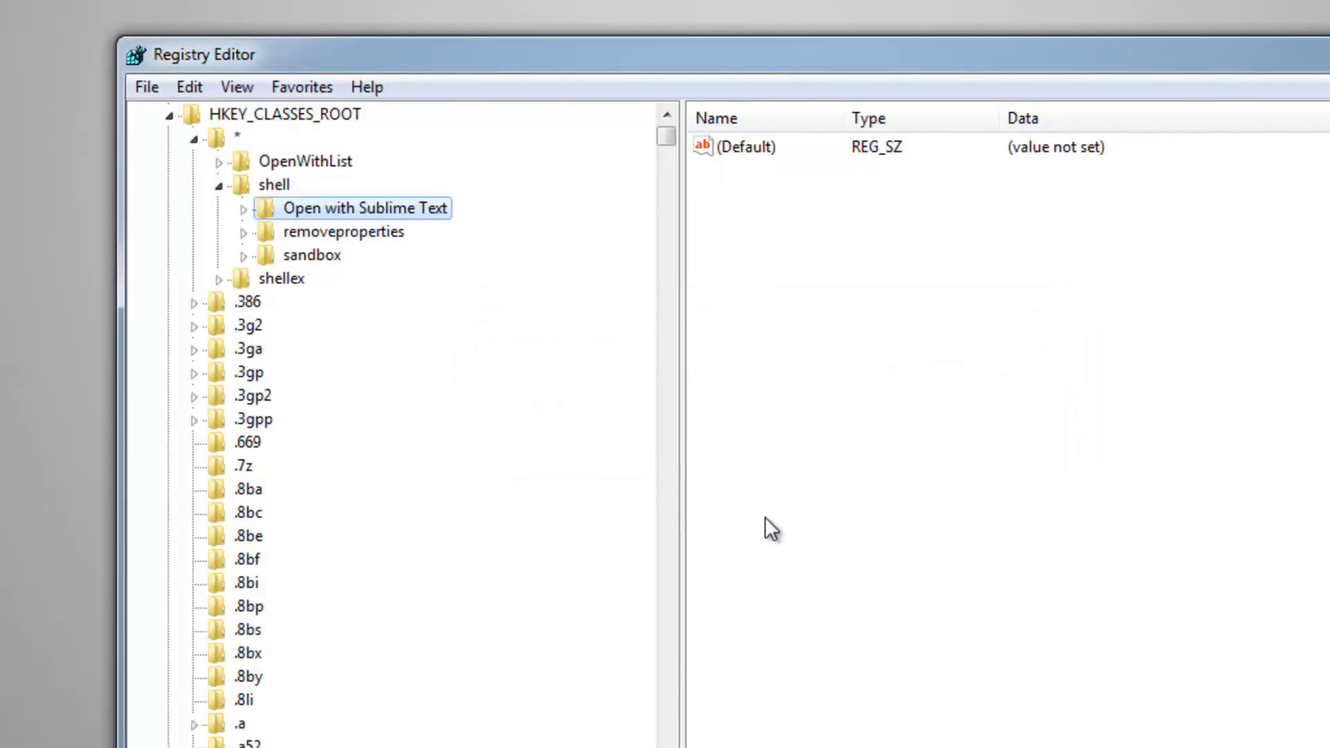
pyautogui.click(219, 185)
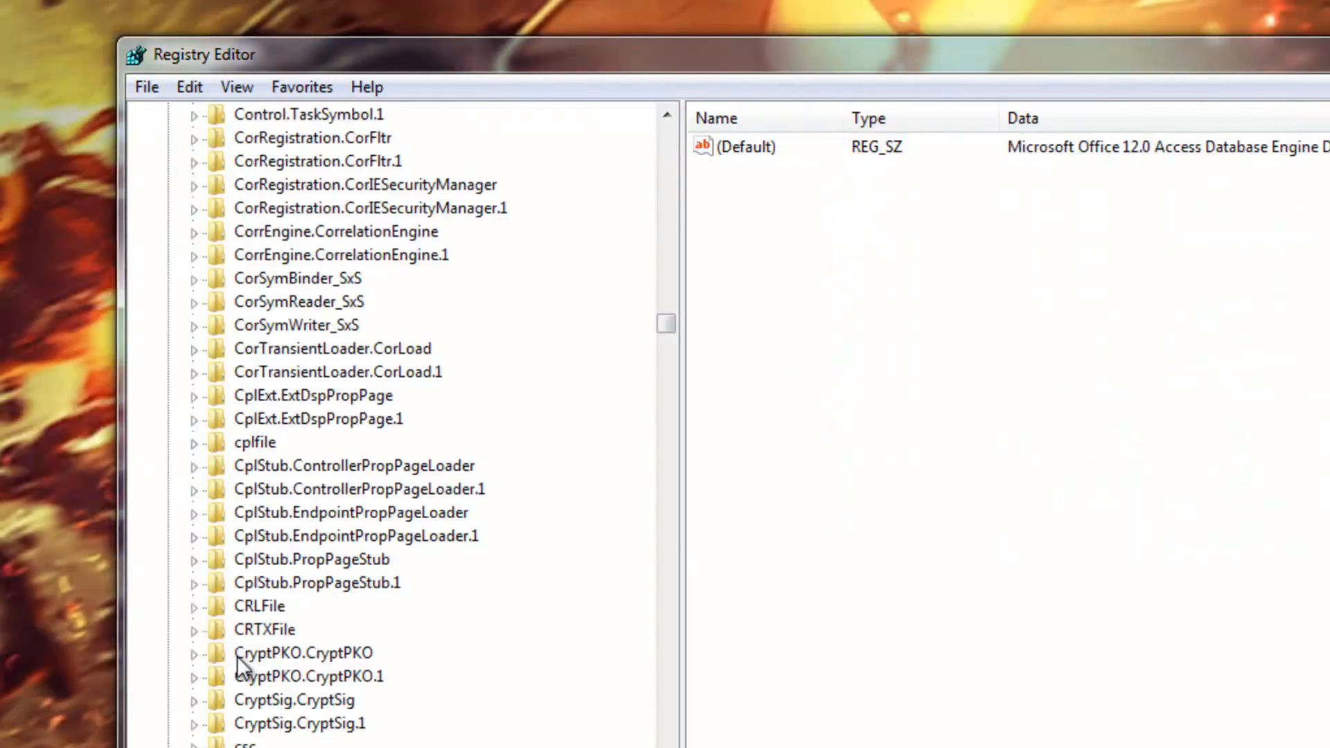
# - Locate and expand HKEY_CLASSES_ROOT\directory\shell in the tree
pyautogui.scroll(-3)
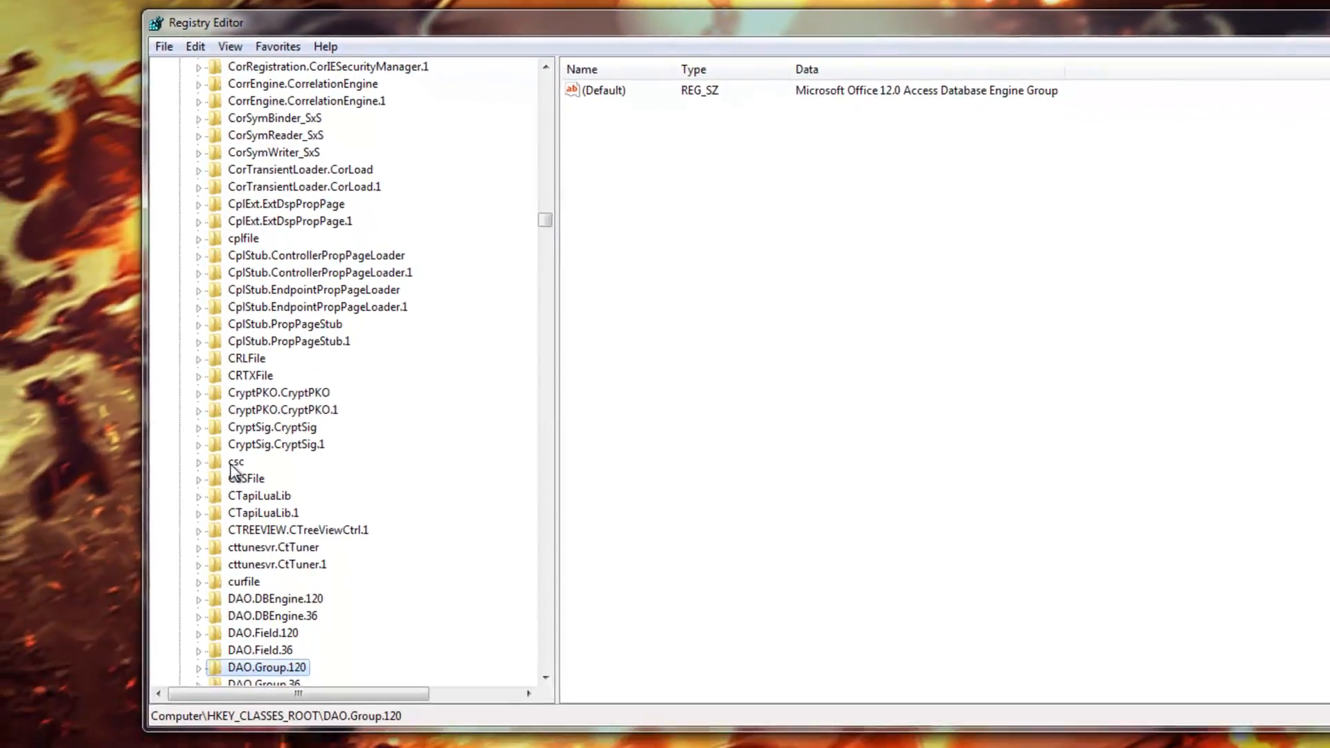
pyautogui.scroll(-3)
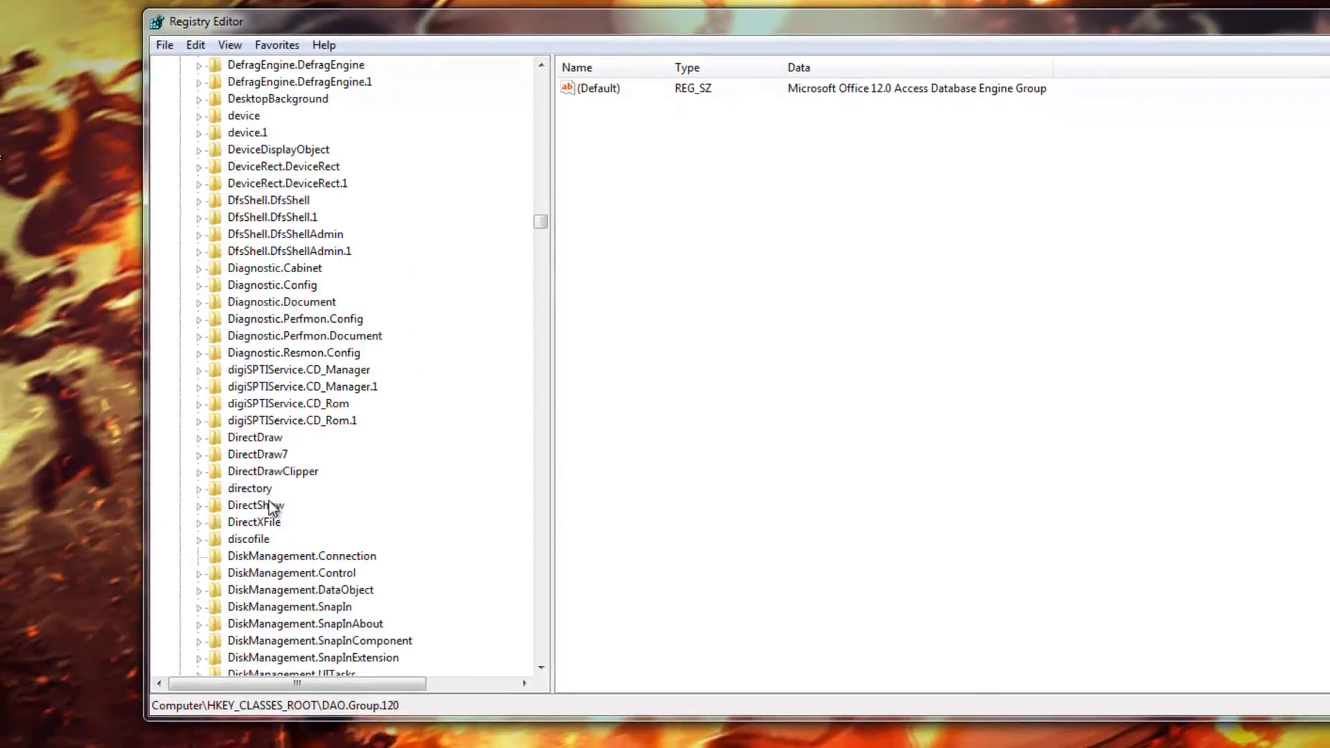
pyautogui.scroll(-3)
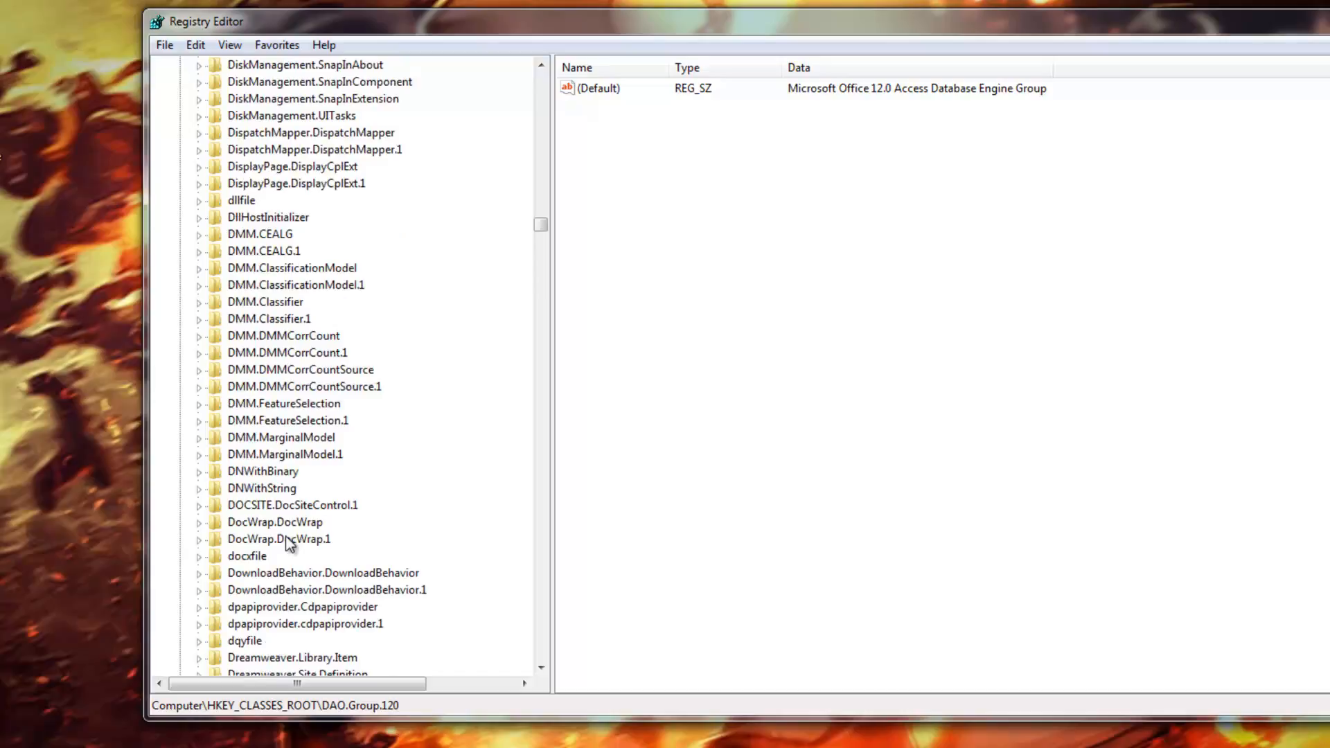
pyautogui.scroll(3)
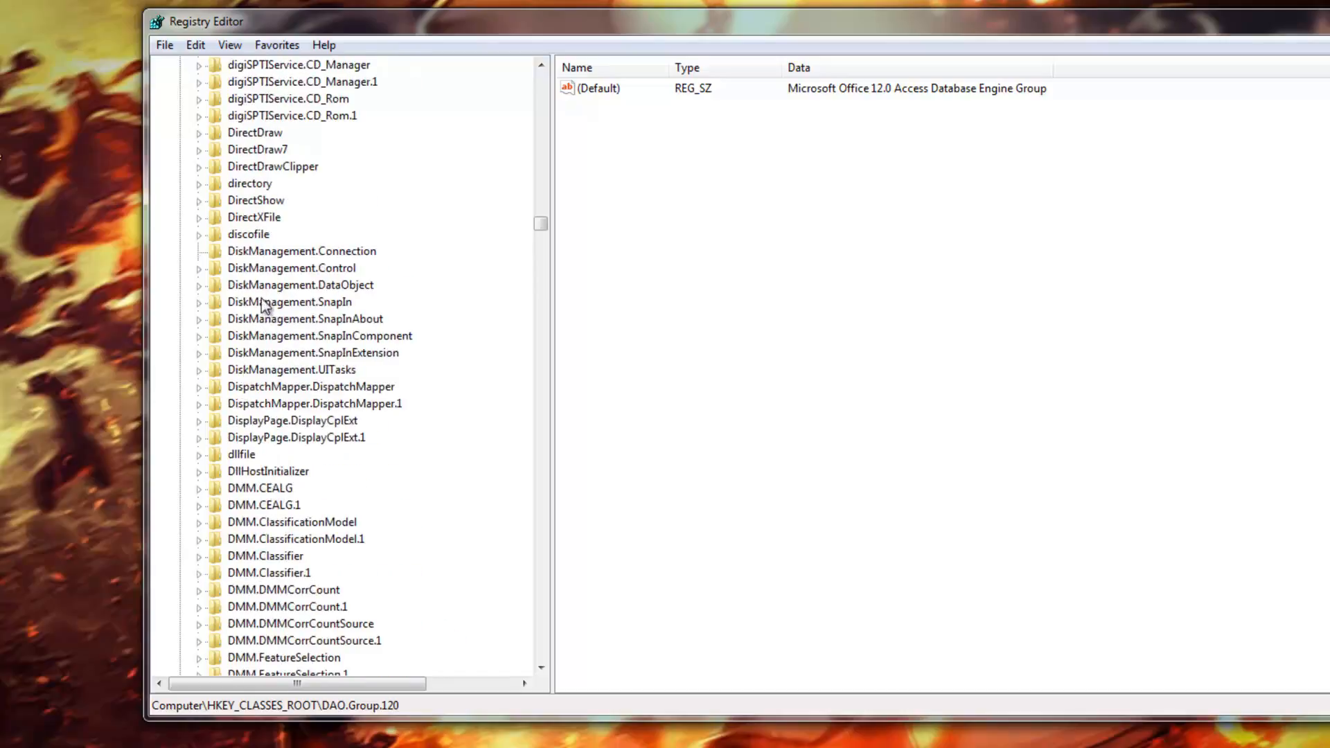
pyautogui.scroll(3)
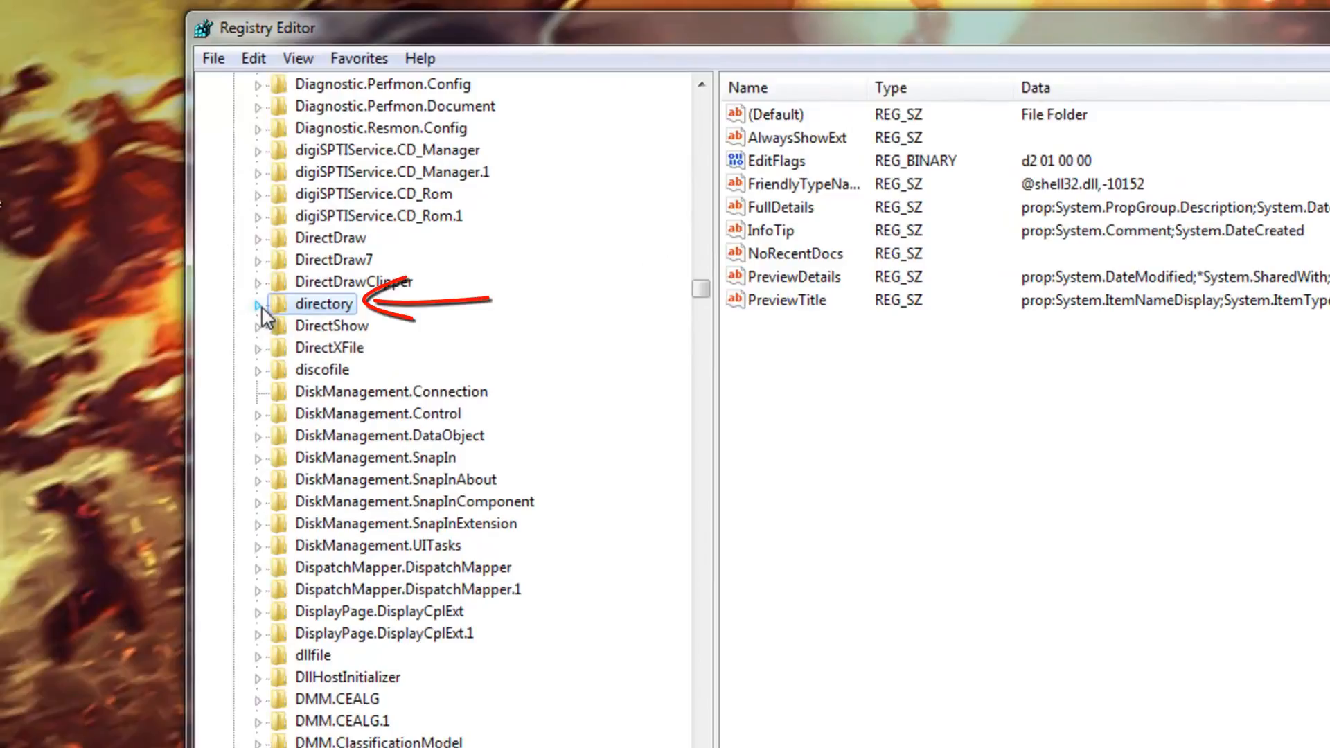
pyautogui.click(258, 303)
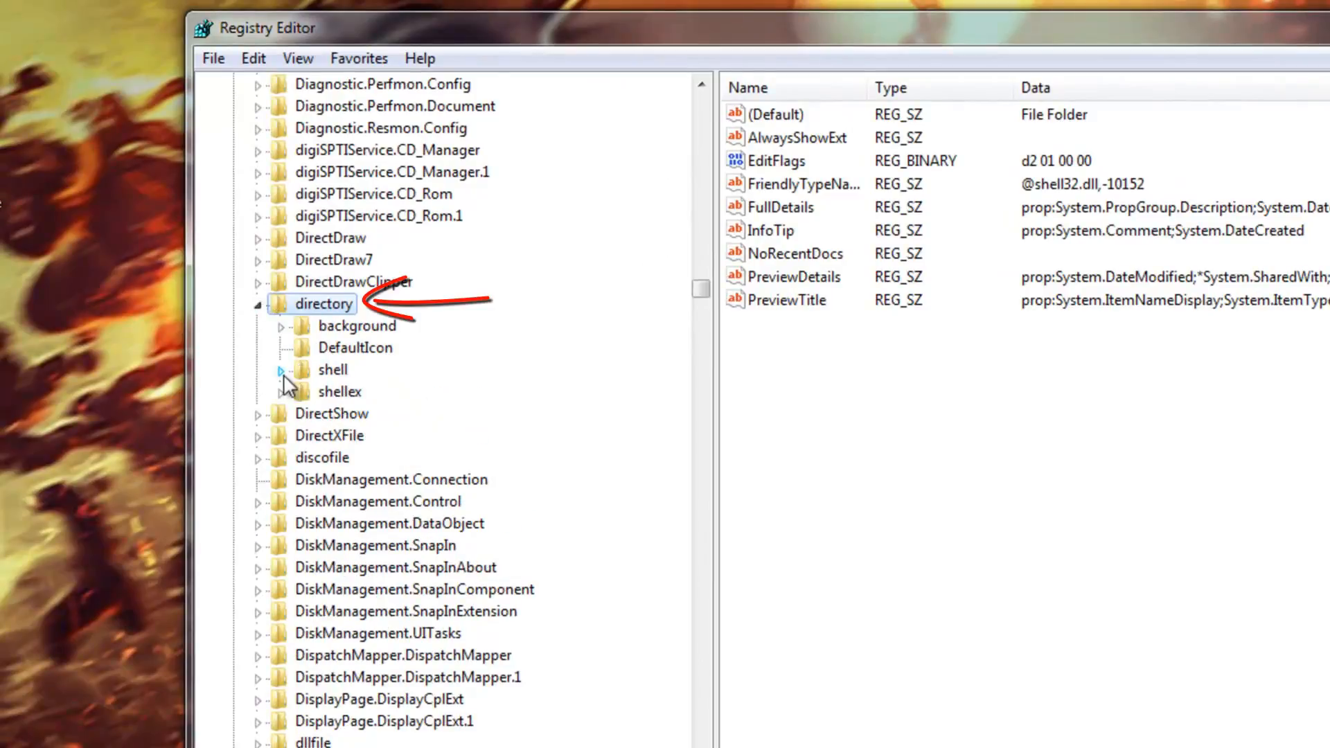
pyautogui.click(281, 370)
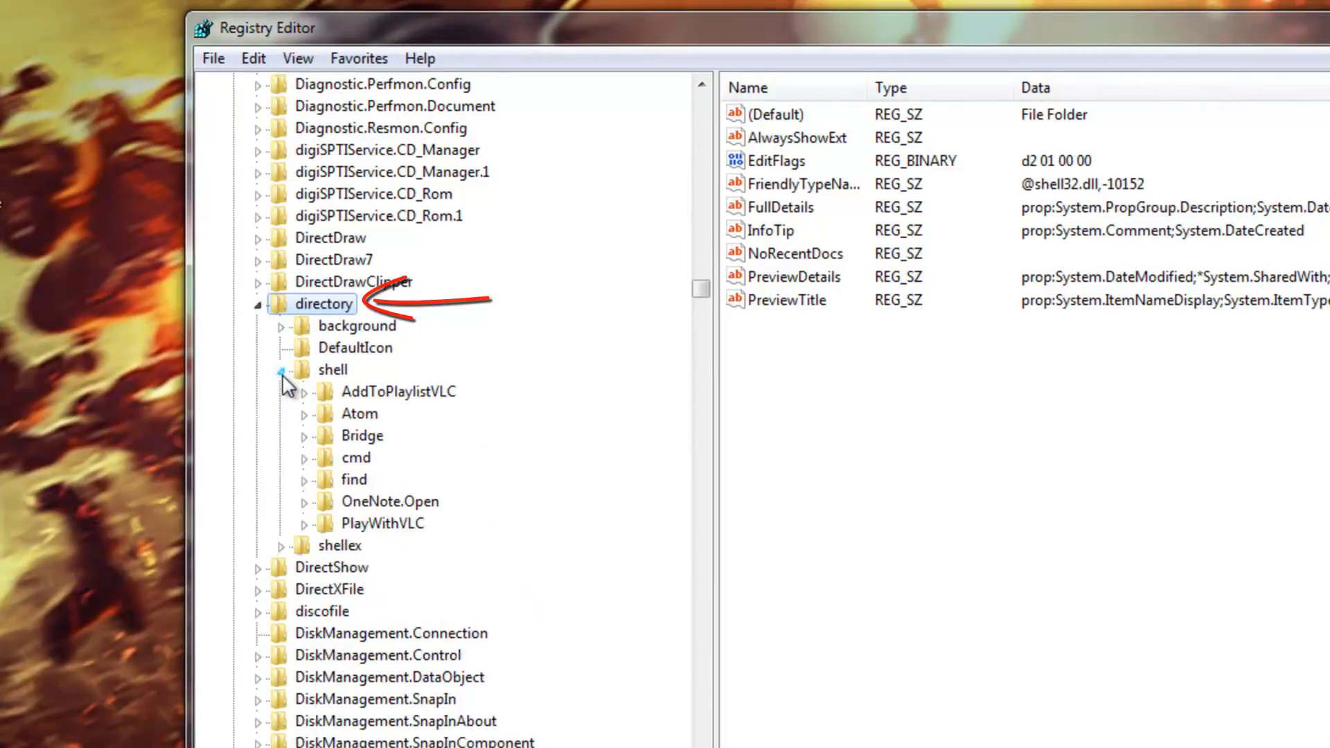
# - Bring up the Atom key's actions, then collapse the tree back to the top-level hives
pyautogui.click(359, 413)
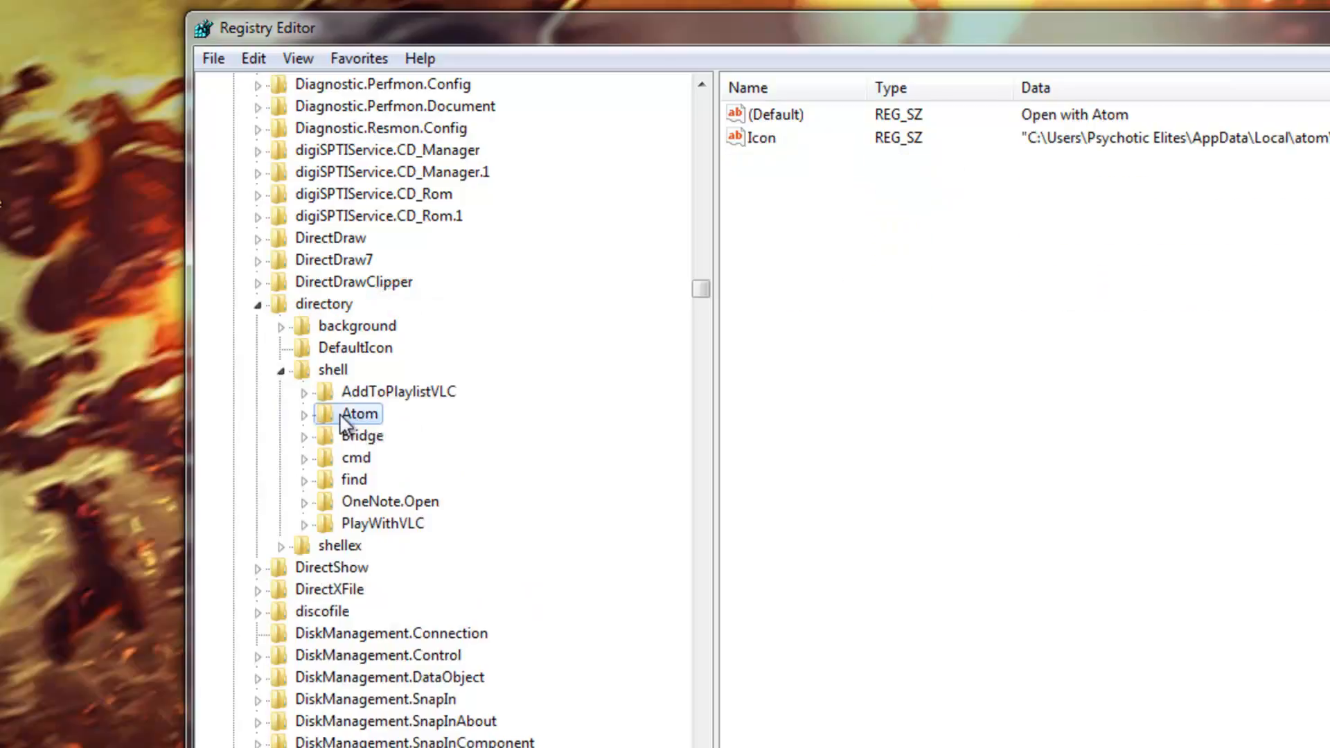
pyautogui.rightClick(359, 413)
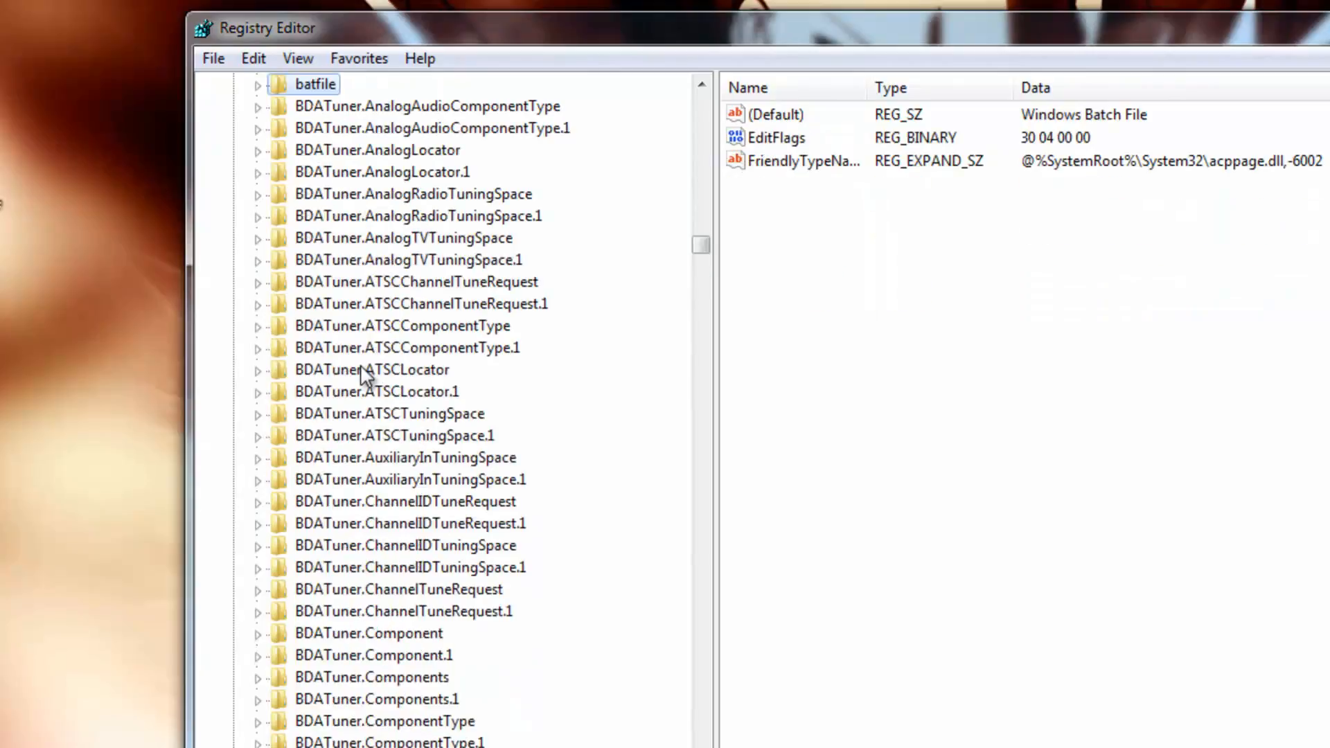
pyautogui.click(219, 83)
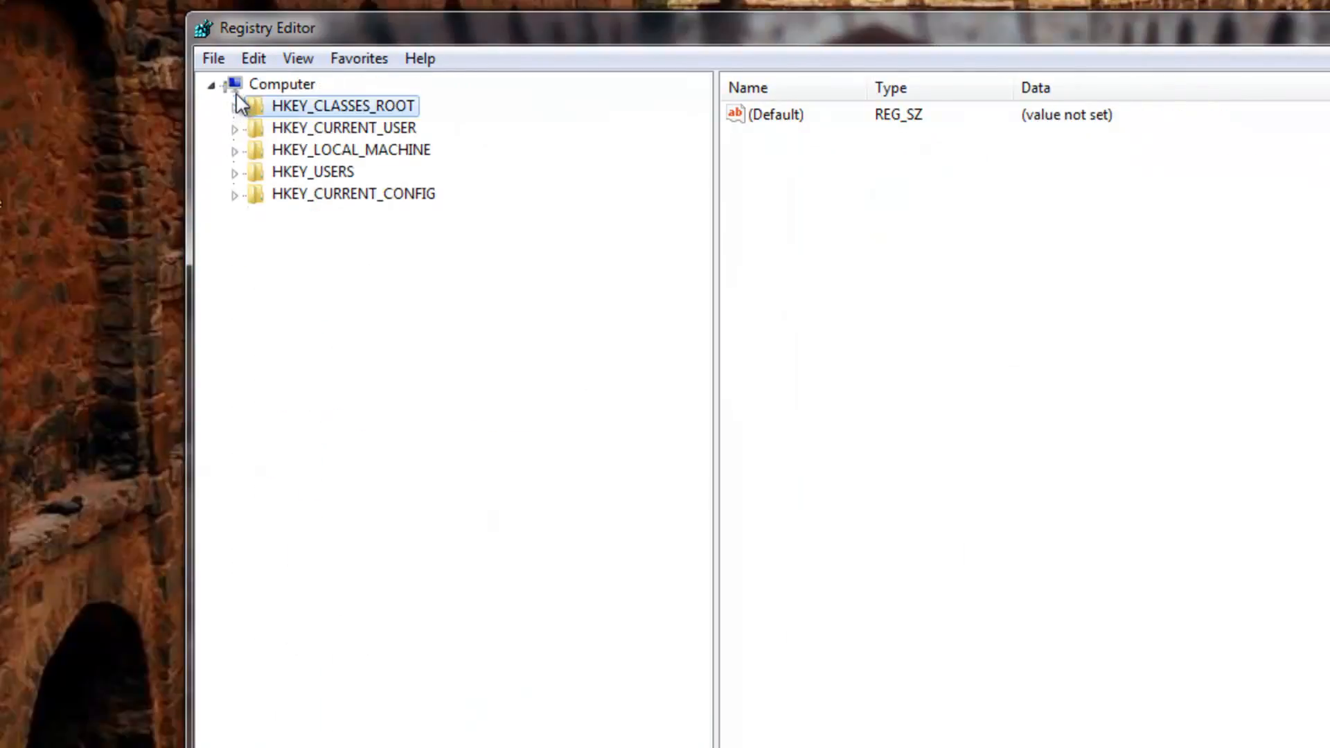
# - Search the registry for 'atom' via Edit > Find, landing on atom.exe under Applications
pyautogui.click(213, 58)
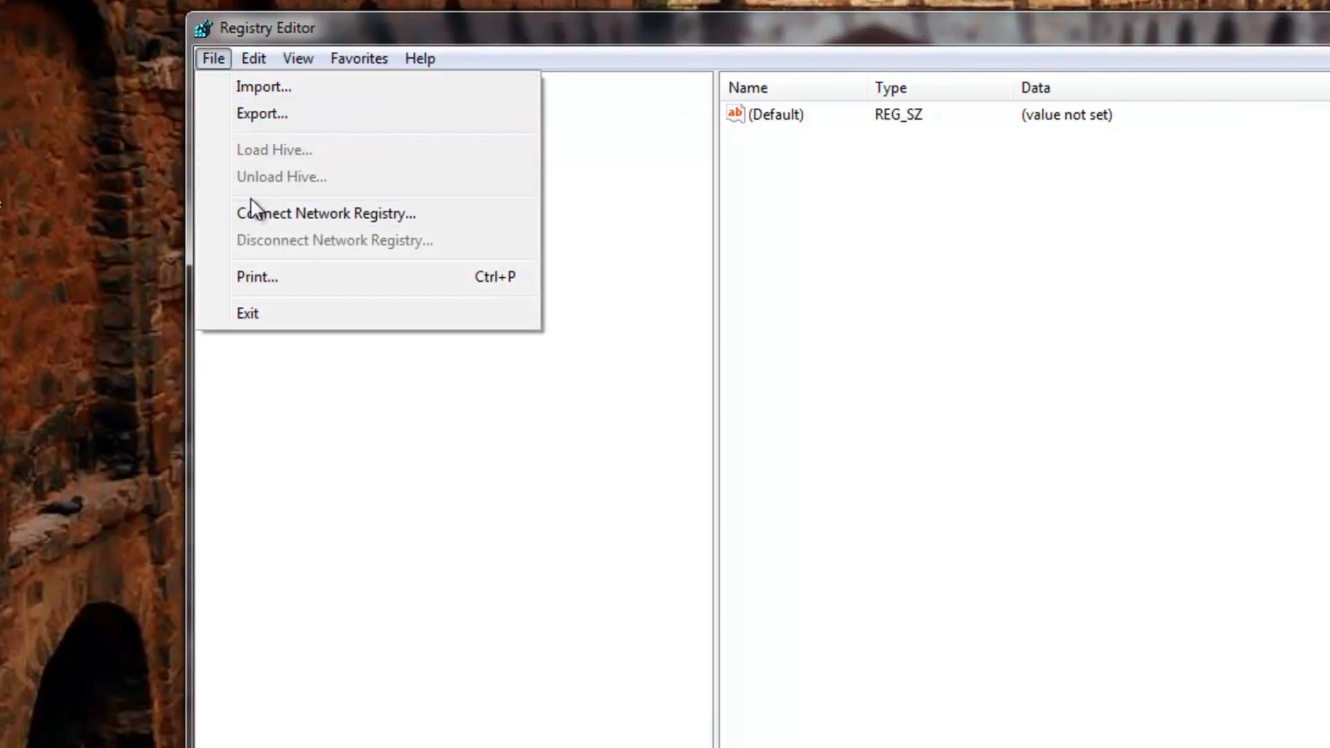
pyautogui.click(253, 58)
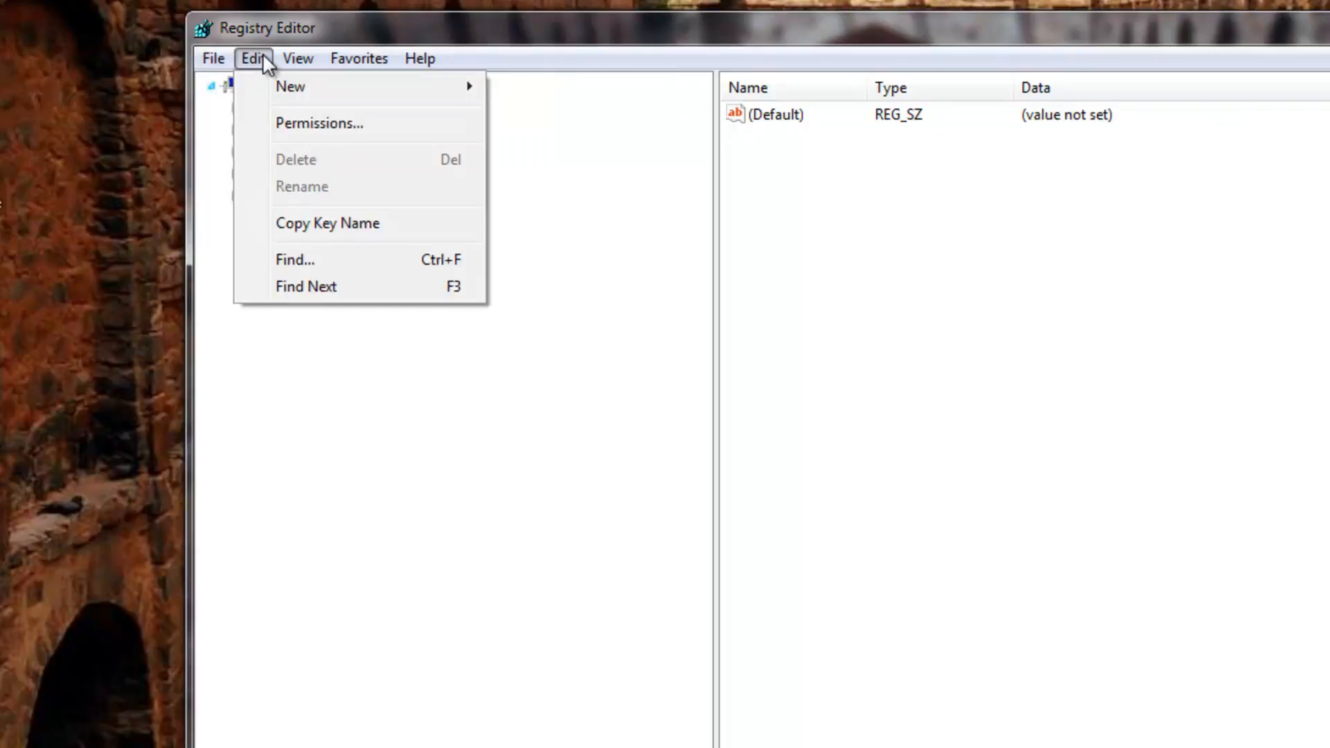
pyautogui.click(294, 259)
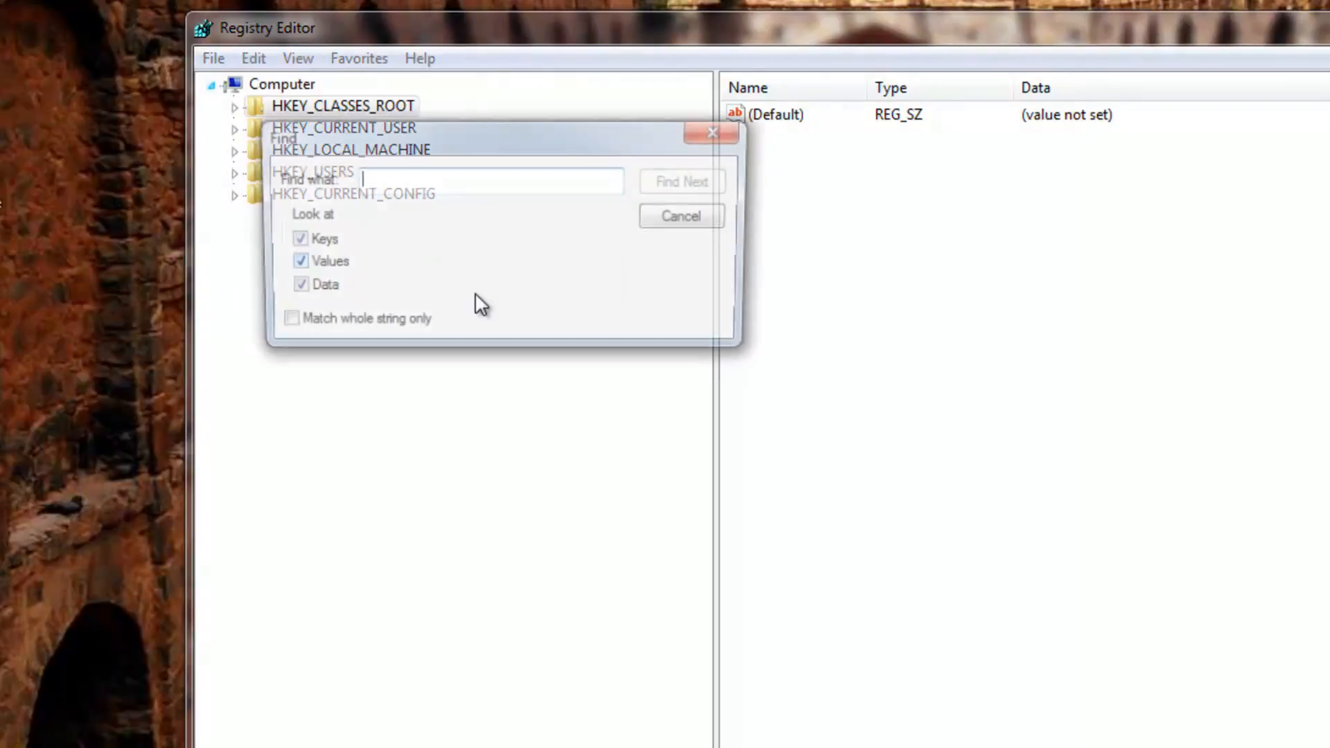
pyautogui.write('a')
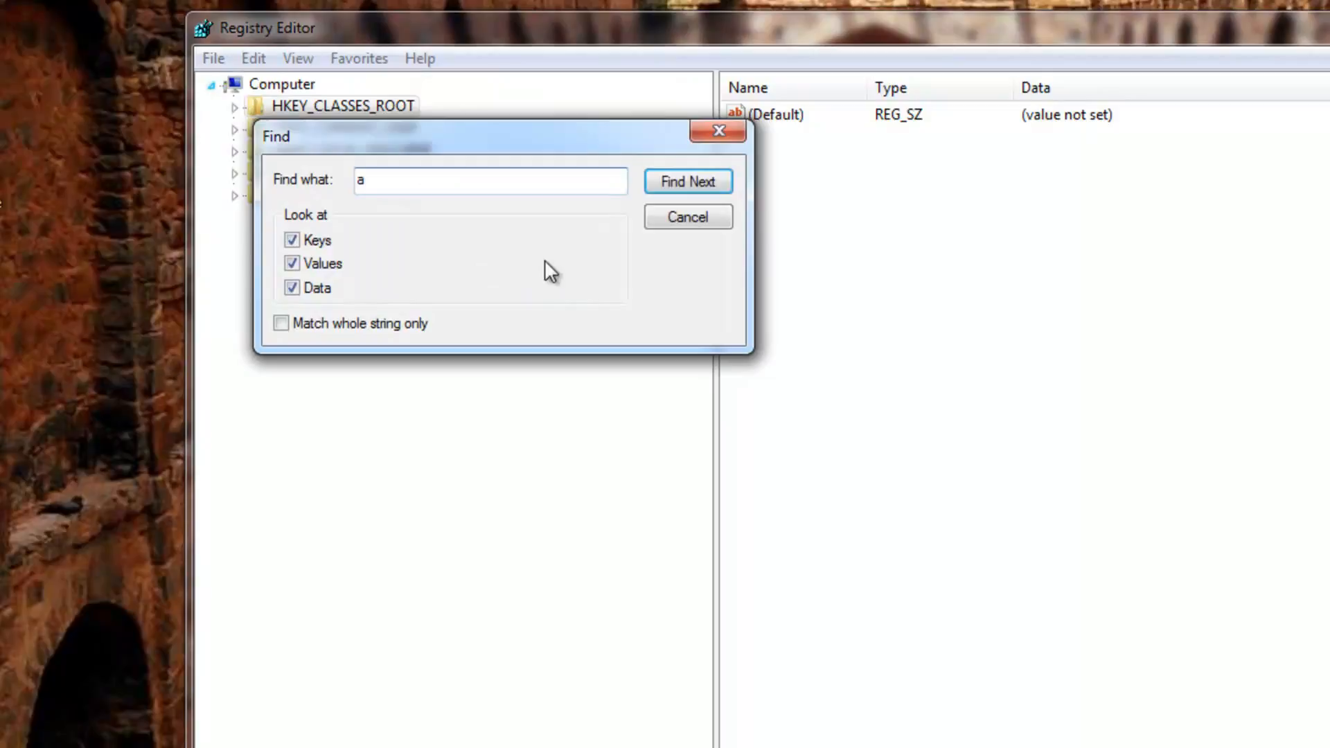
pyautogui.write('tom')
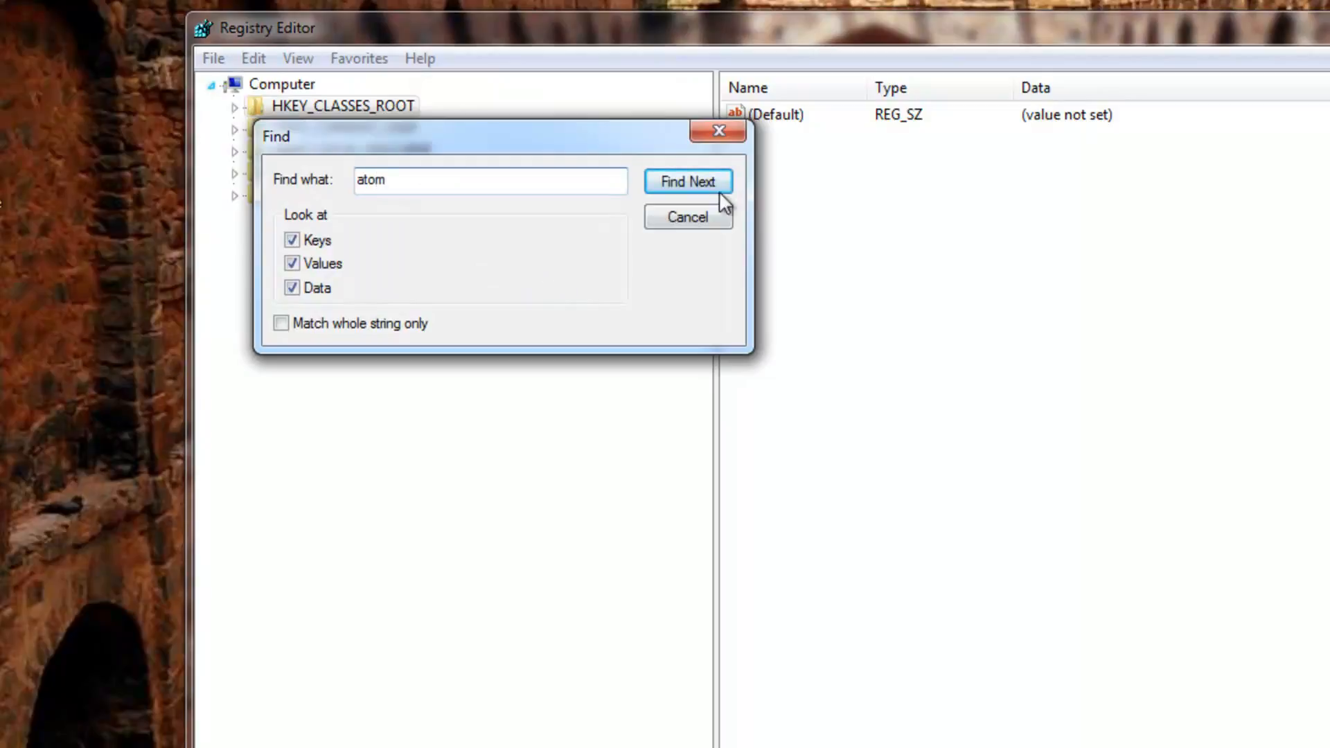
pyautogui.click(688, 181)
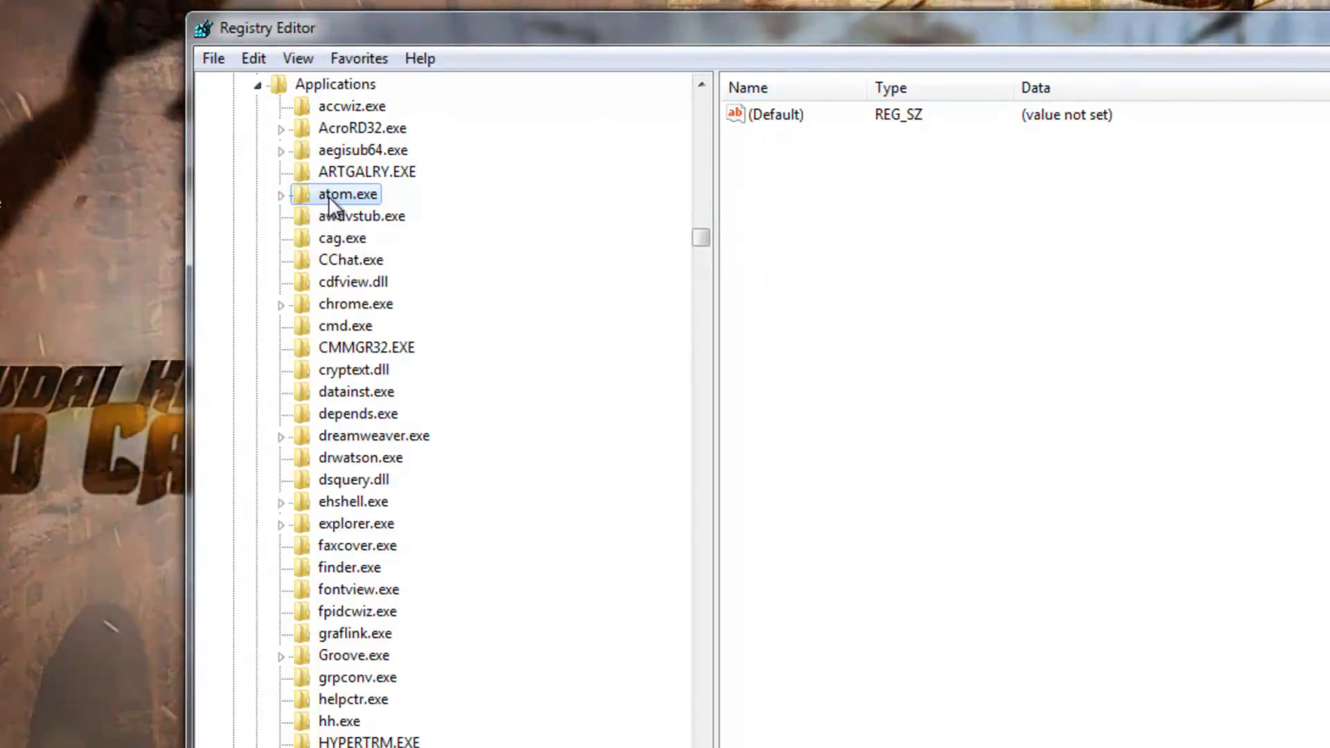
# - Delete the leftover atom.exe key from the Applications branch
pyautogui.rightClick(346, 193)
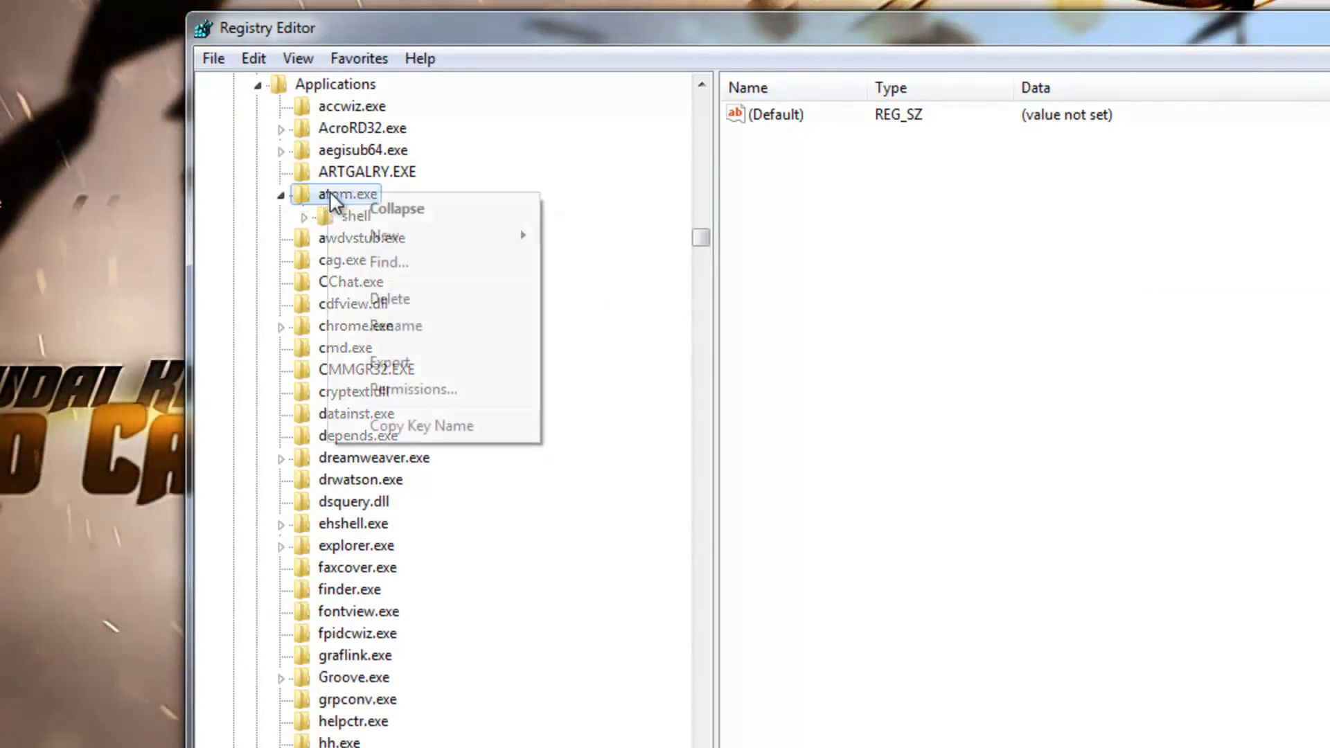
pyautogui.click(349, 193)
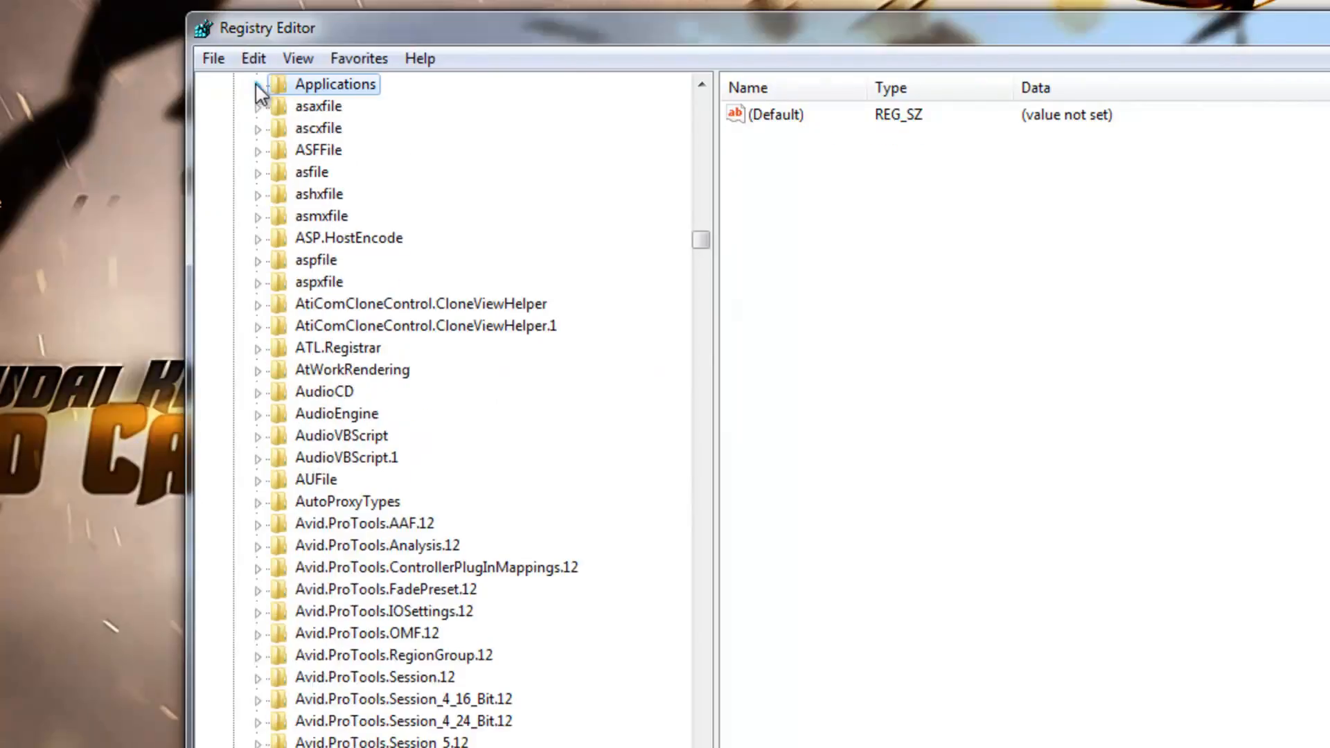
pyautogui.click(253, 57)
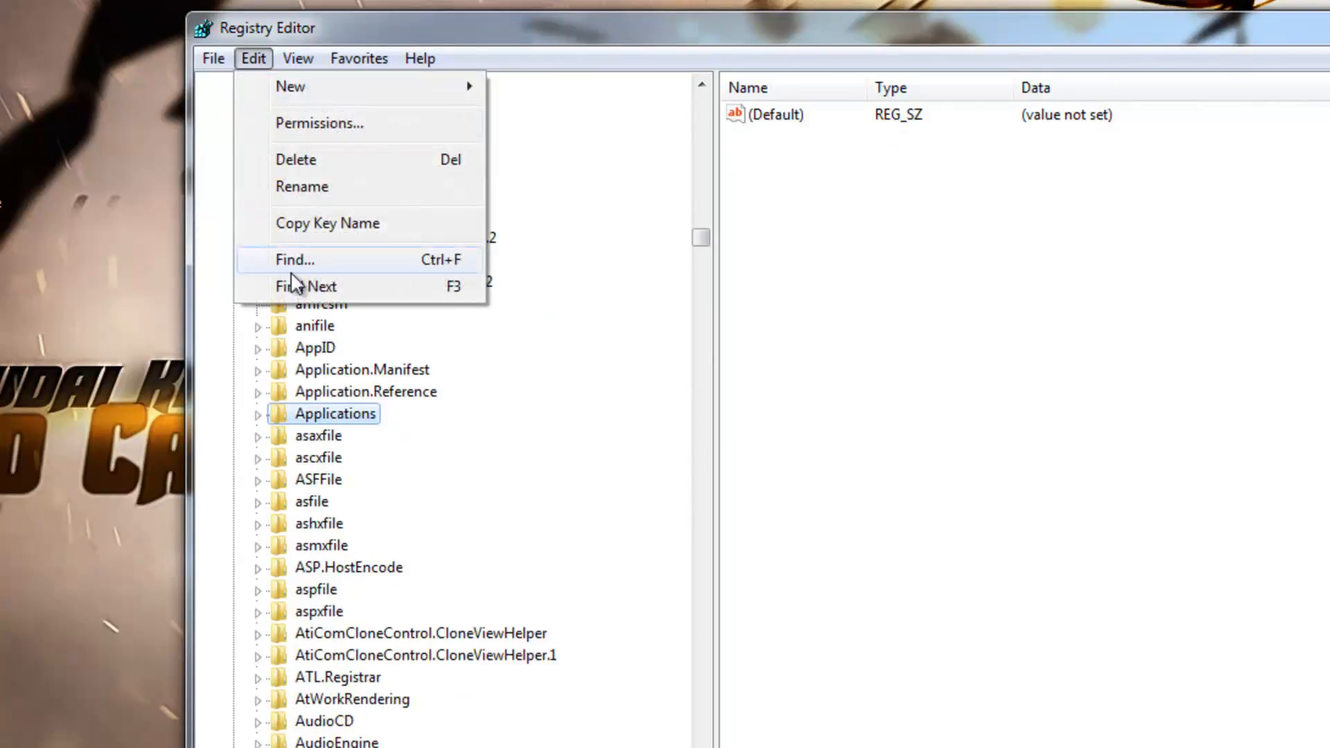
# - Find the next match and delete the Atom key under directory\background\shell, leaving only cmd
pyautogui.click(294, 260)
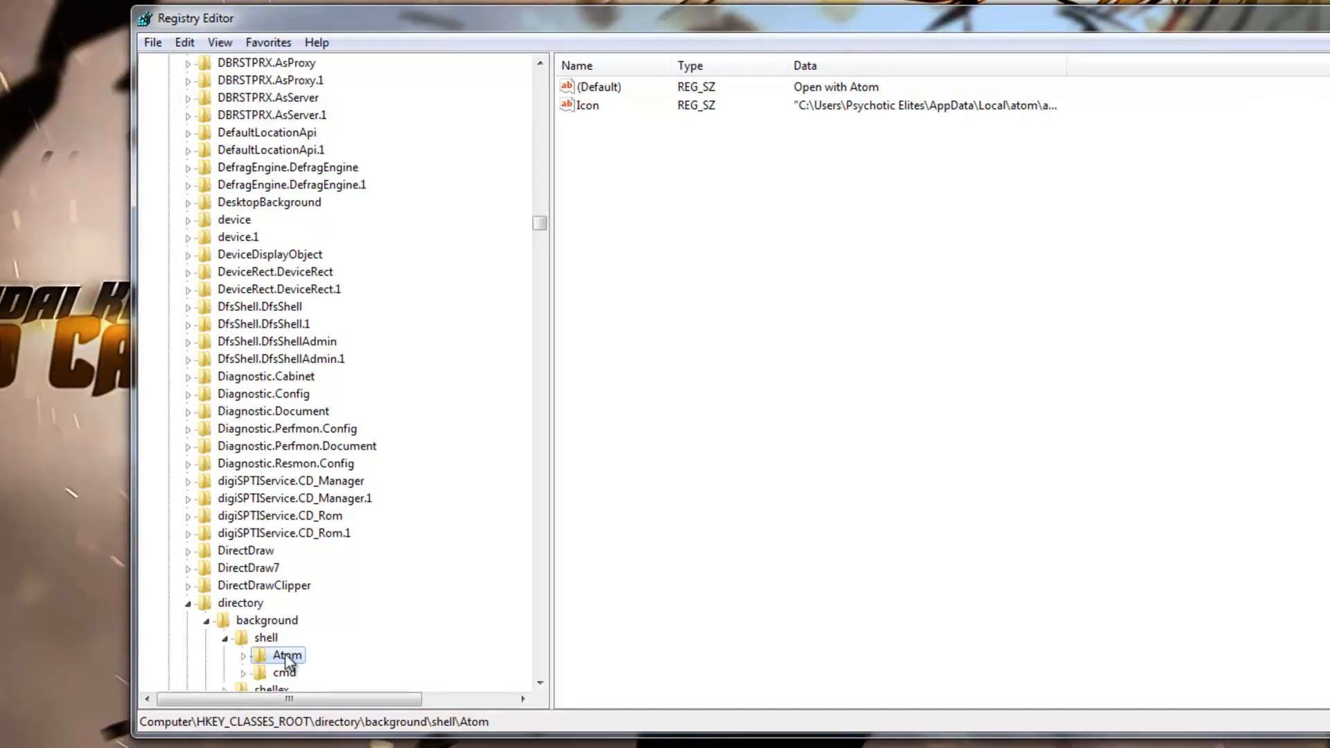
pyautogui.rightClick(287, 655)
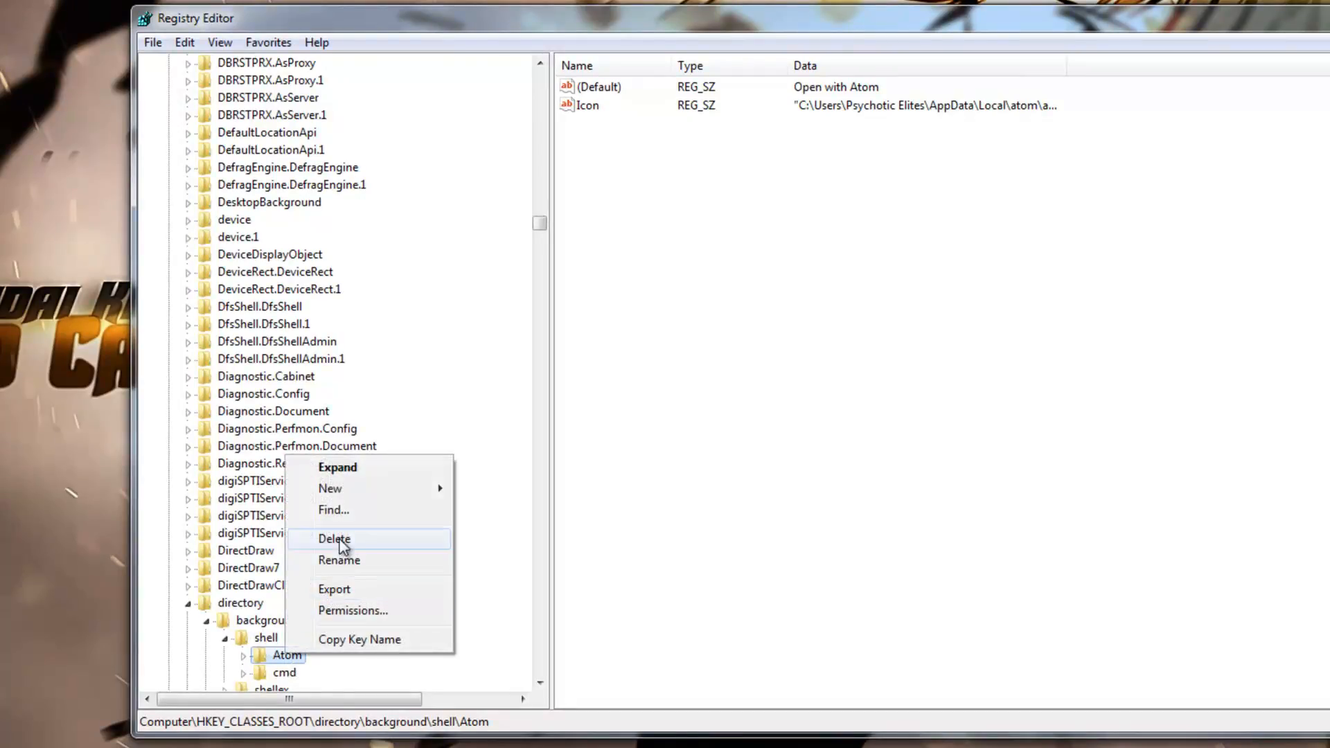
pyautogui.click(333, 539)
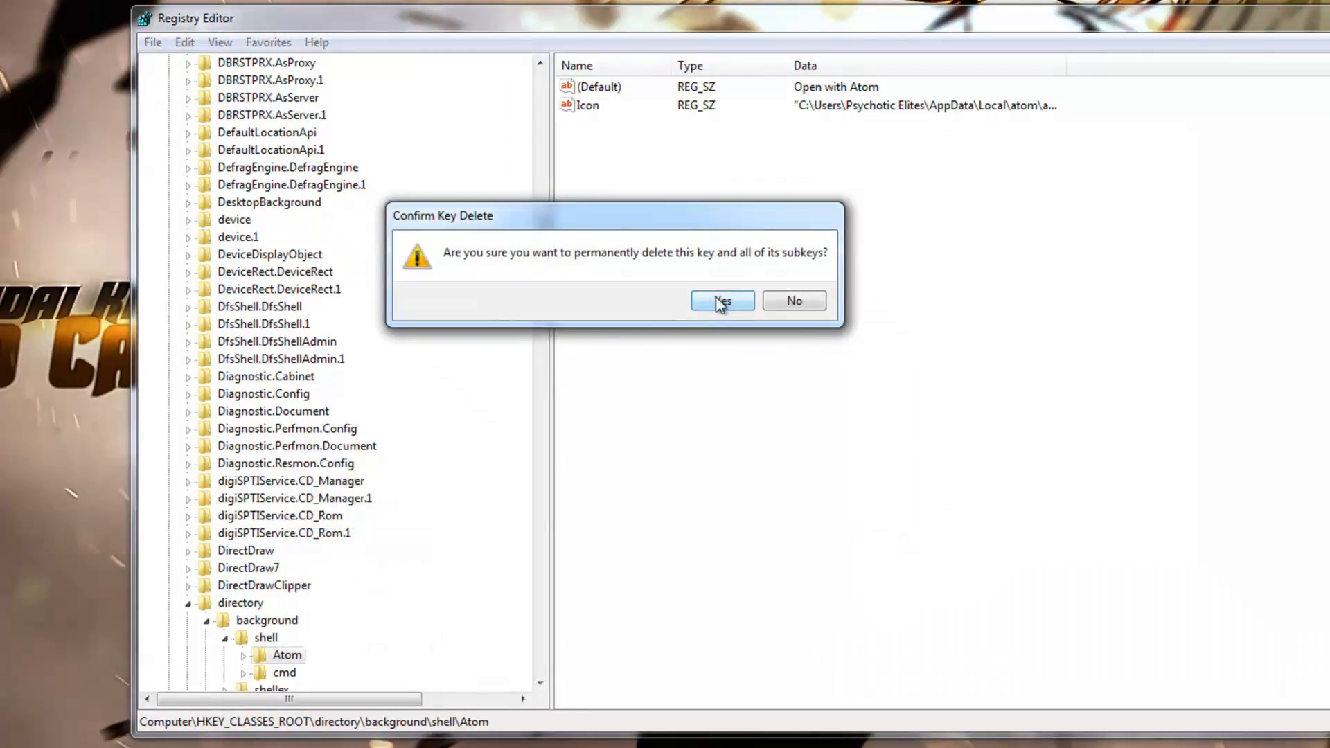
pyautogui.click(721, 300)
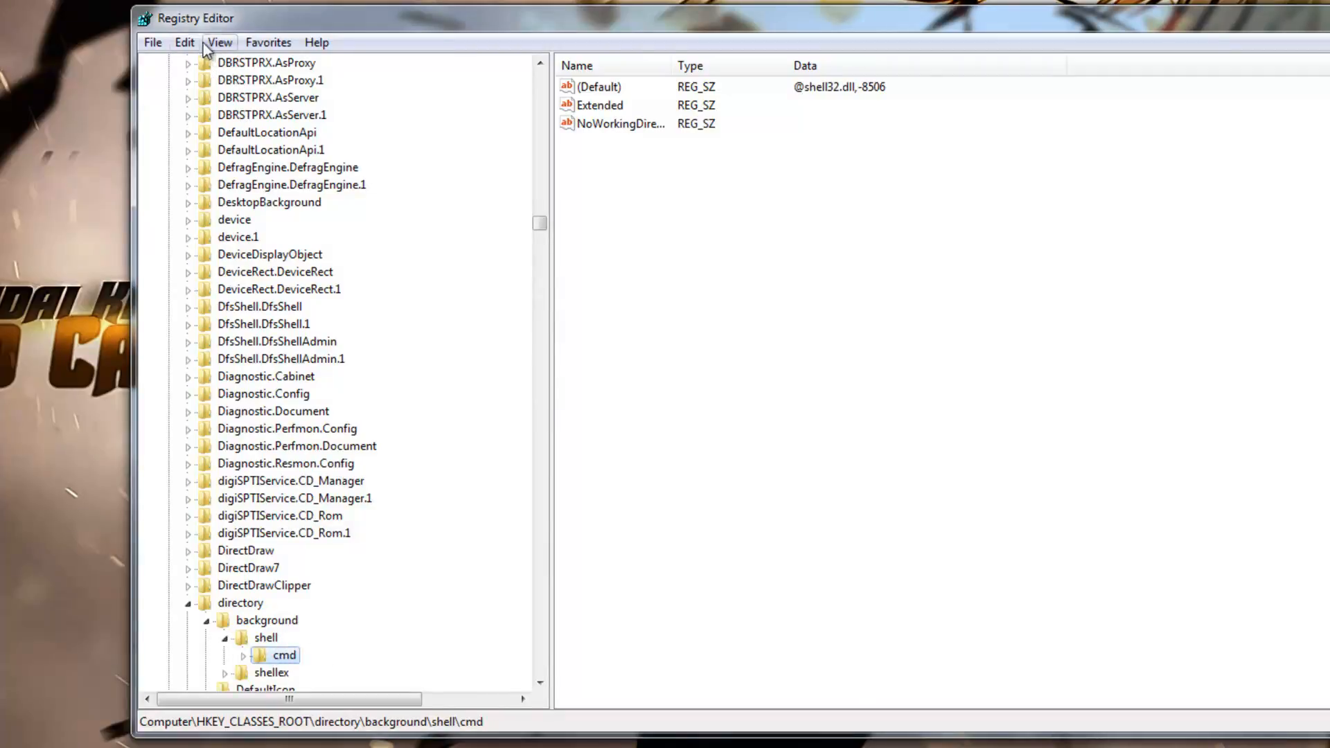
# - Delete the Atom value from MuiCache and continue the search to the application/atom+xml MIME key
pyautogui.click(219, 42)
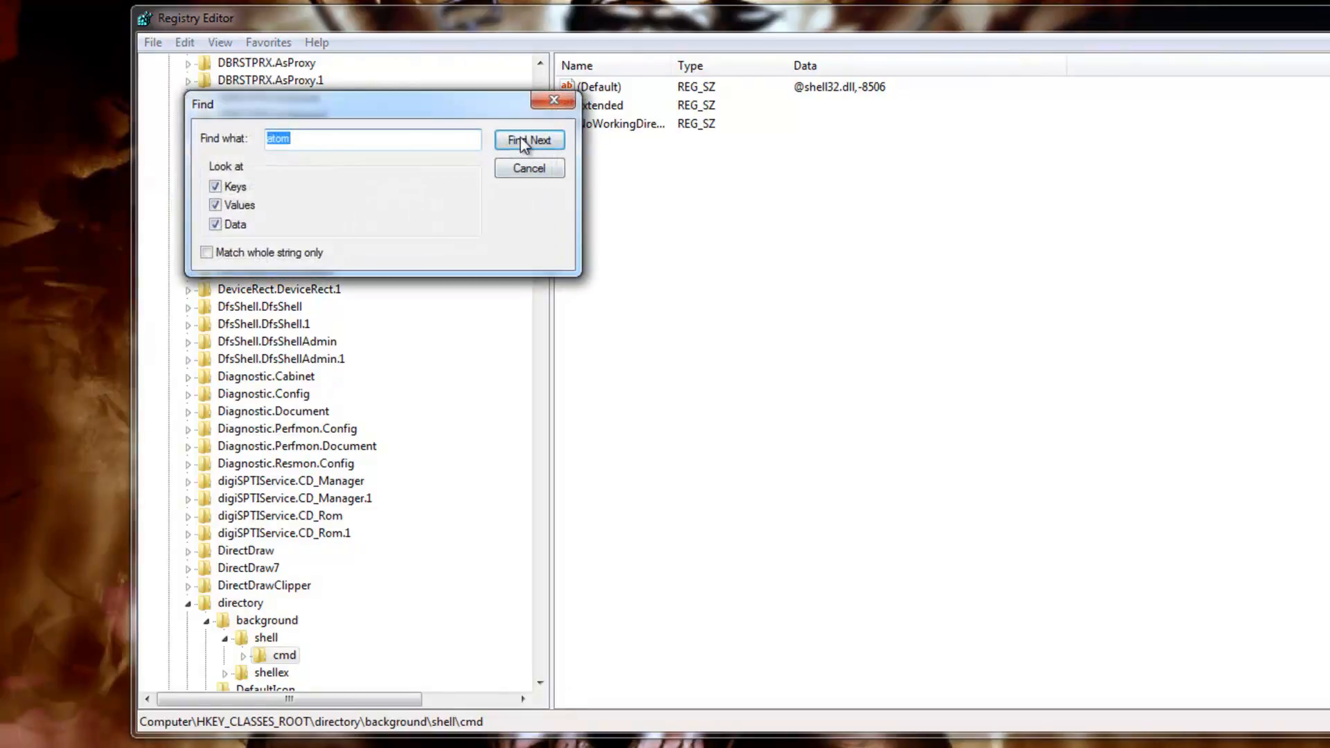
pyautogui.click(529, 140)
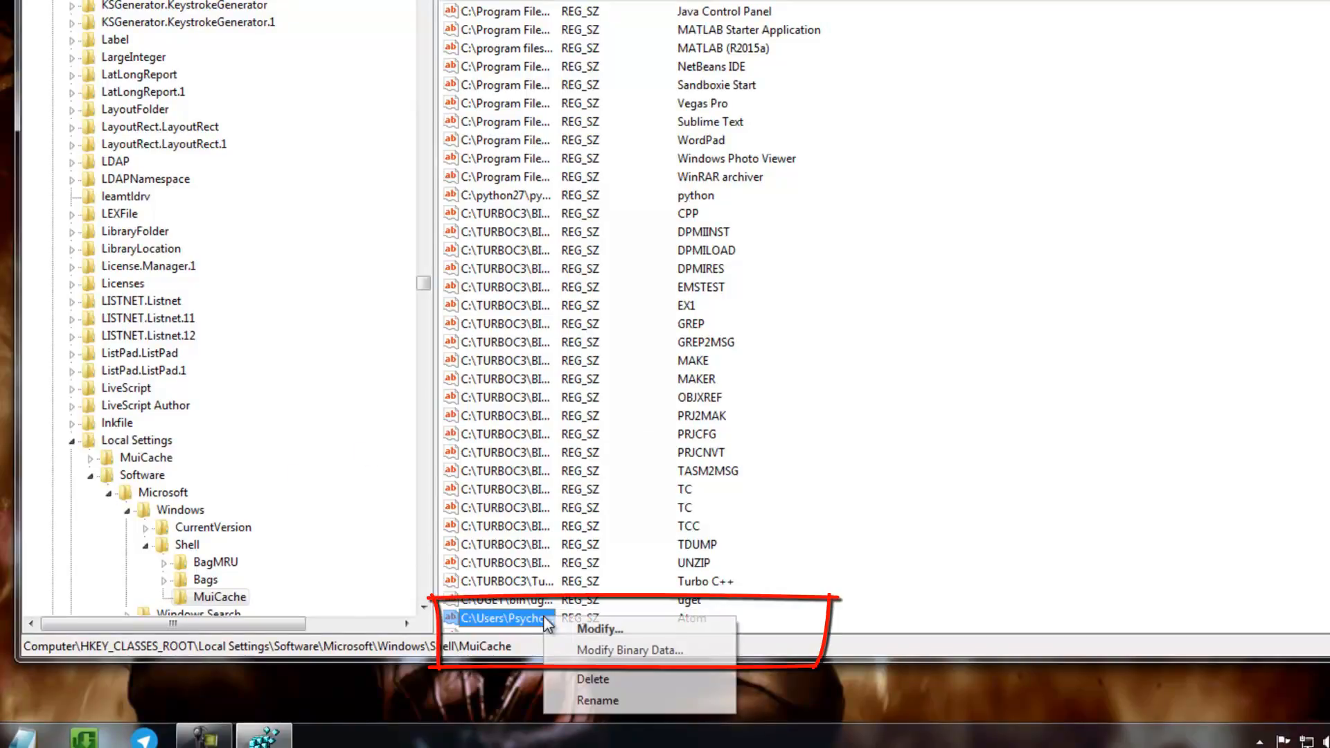
pyautogui.click(592, 679)
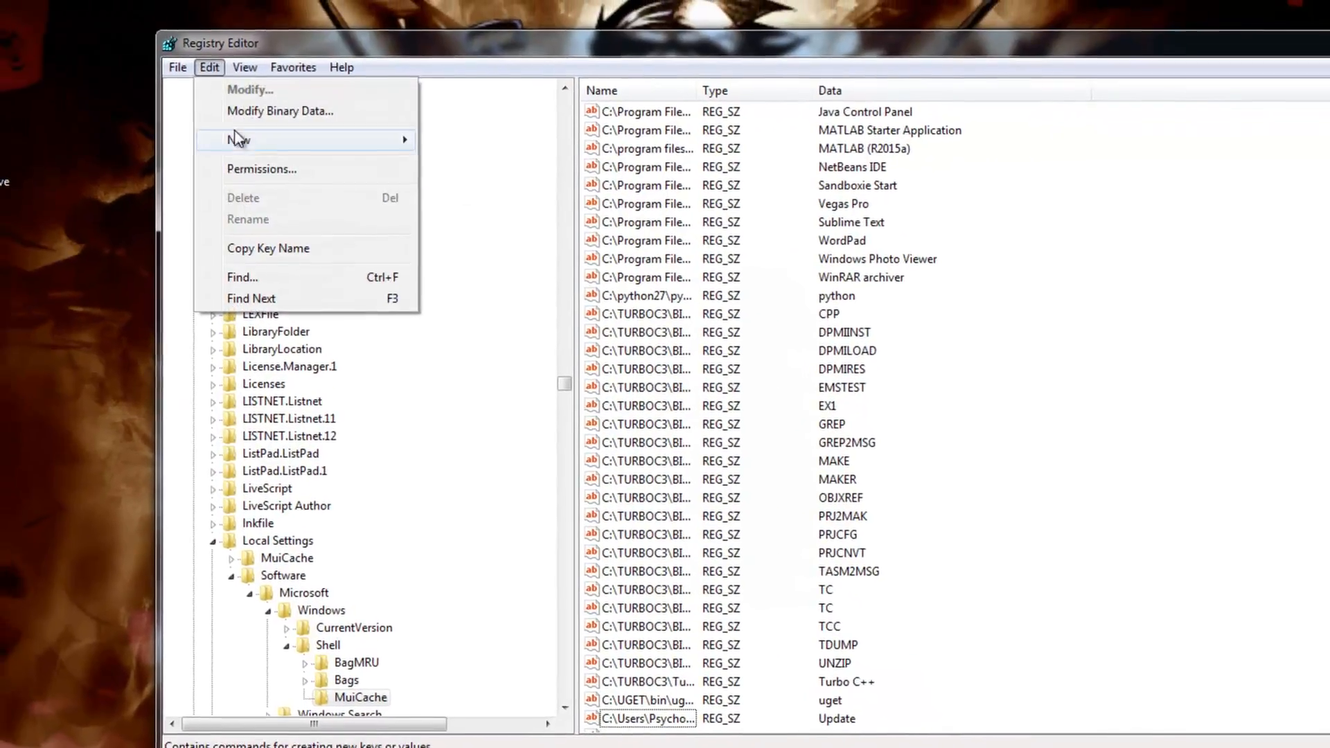
pyautogui.click(242, 276)
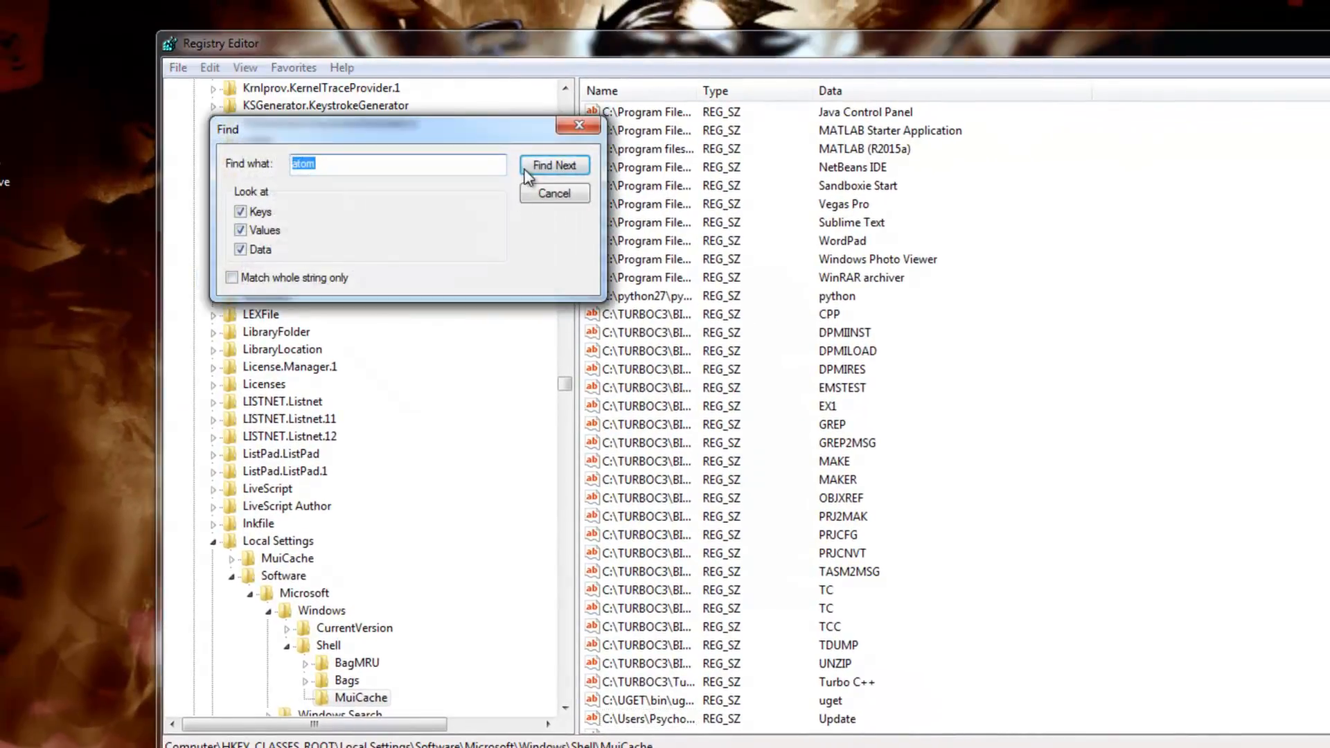
pyautogui.click(555, 165)
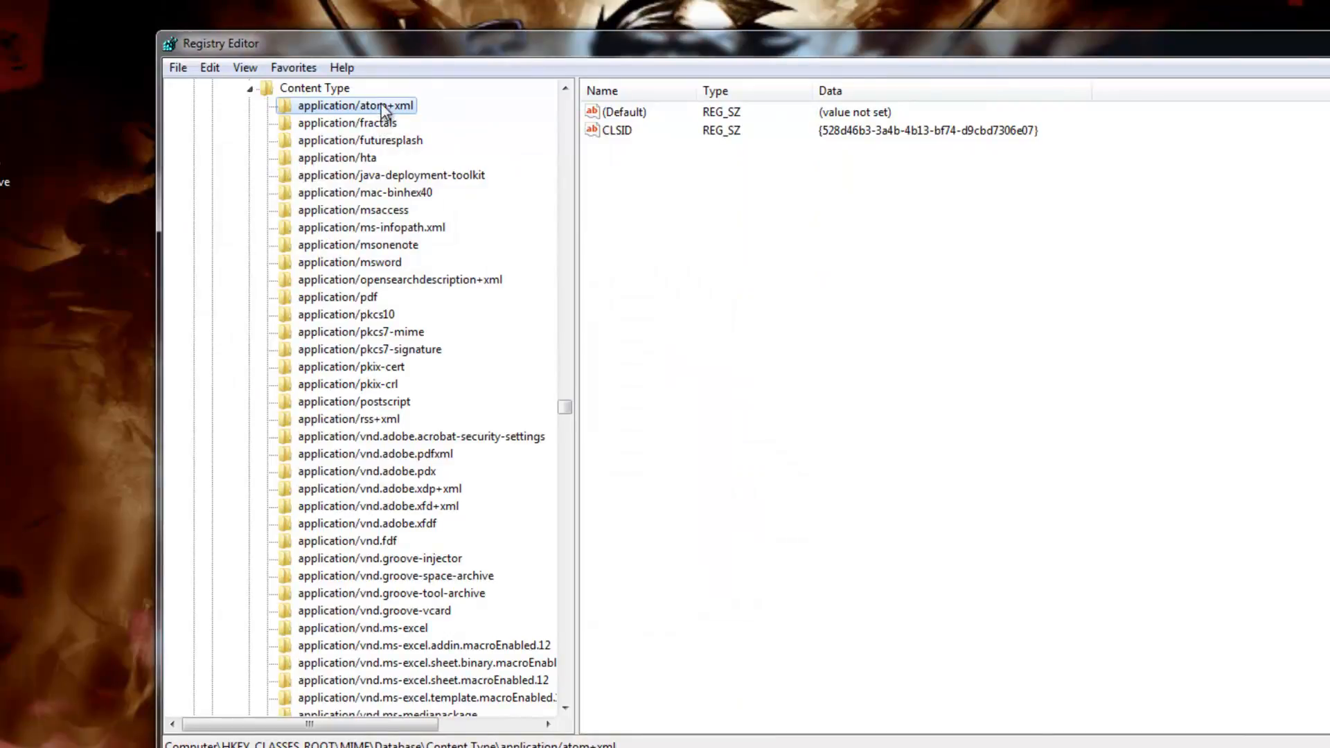
pyautogui.moveTo(389, 97)
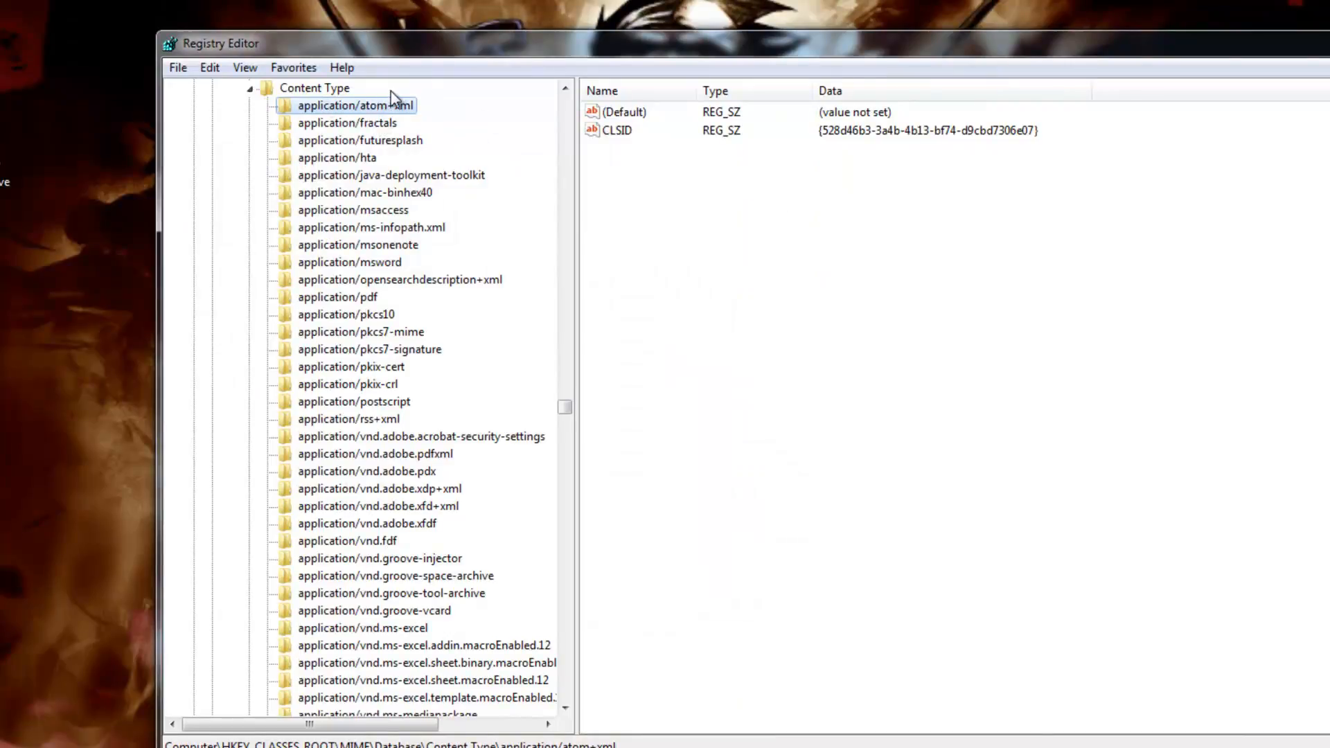
pyautogui.moveTo(78, 239)
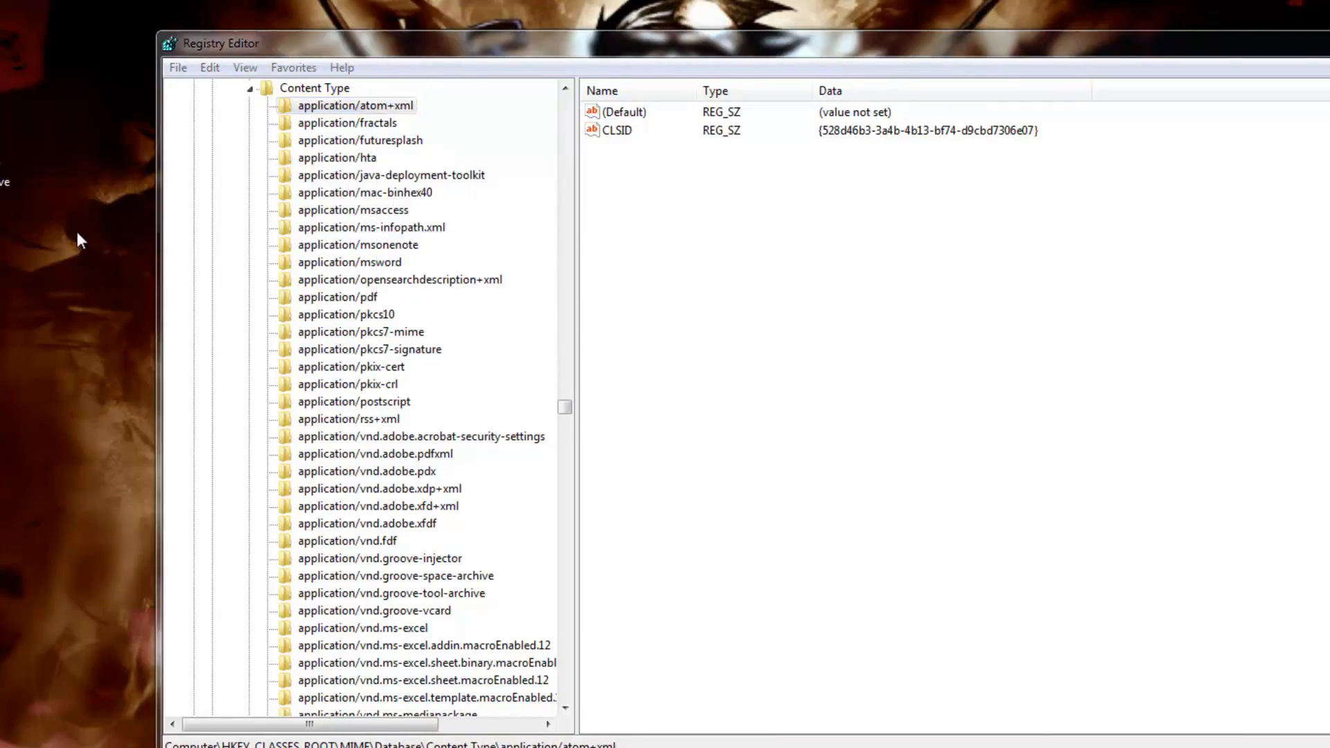
# - Leave application/atom+xml untouched, collapse the MIME branch and close Registry Editor
pyautogui.rightClick(78, 239)
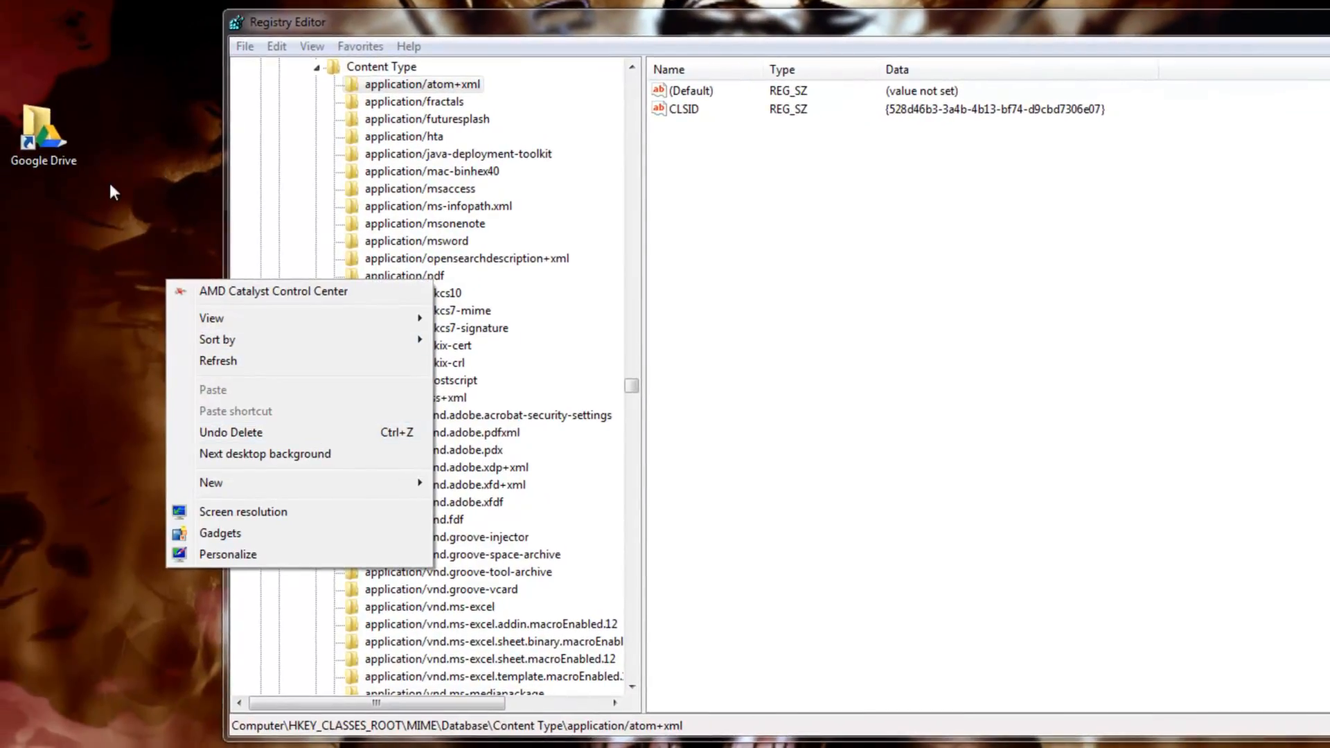
pyautogui.click(422, 84)
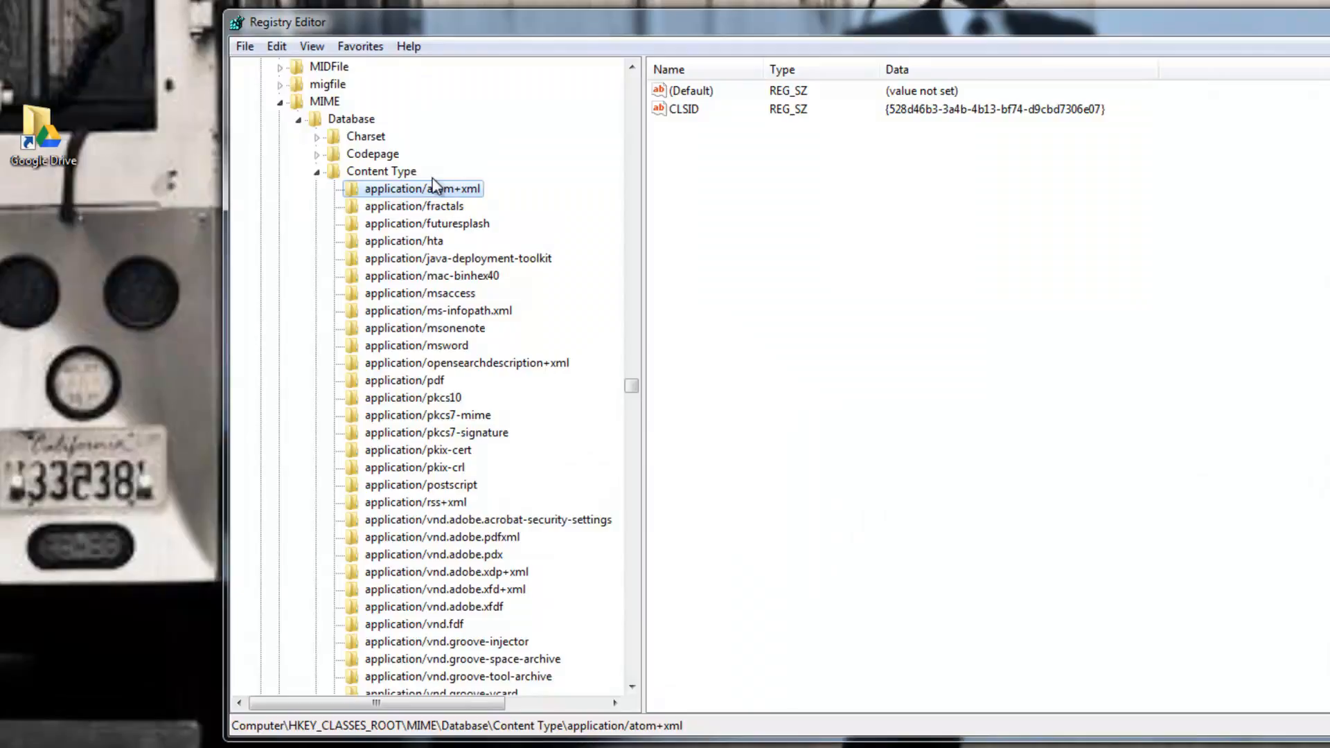
pyautogui.scroll(3)
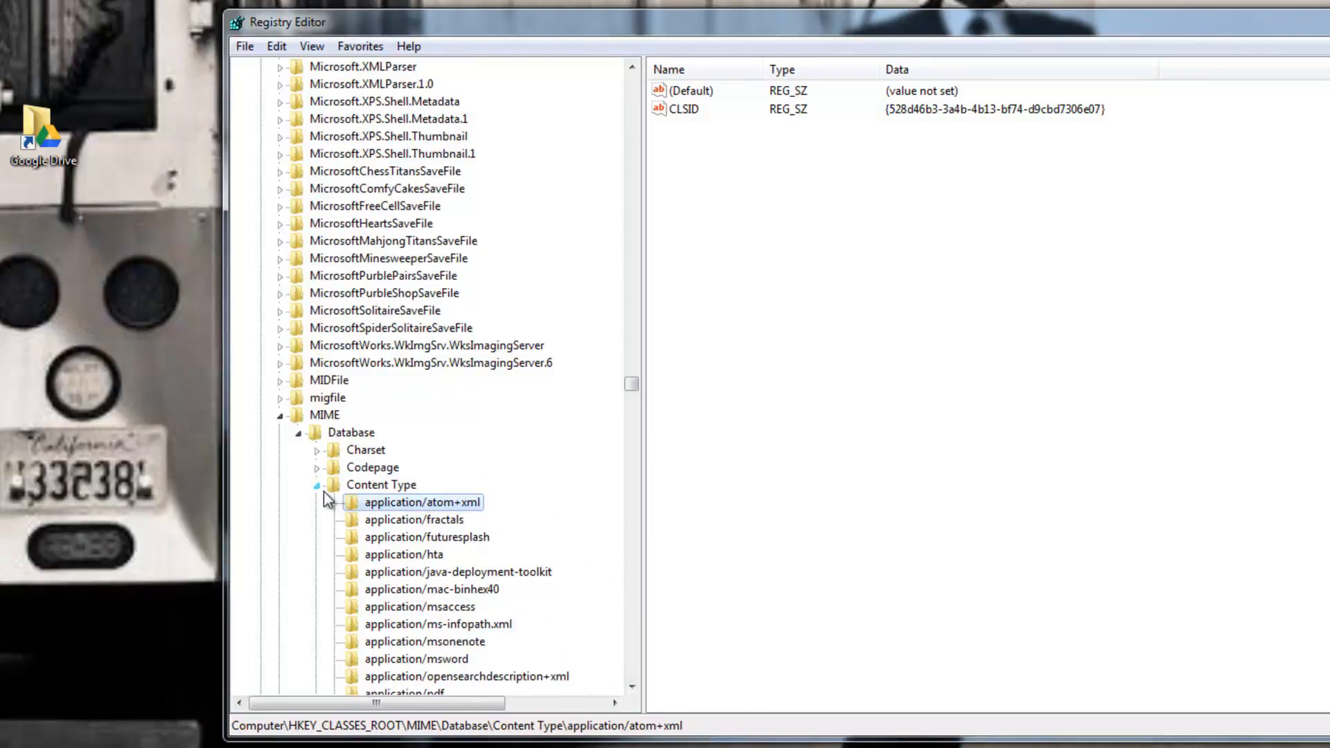
pyautogui.click(281, 415)
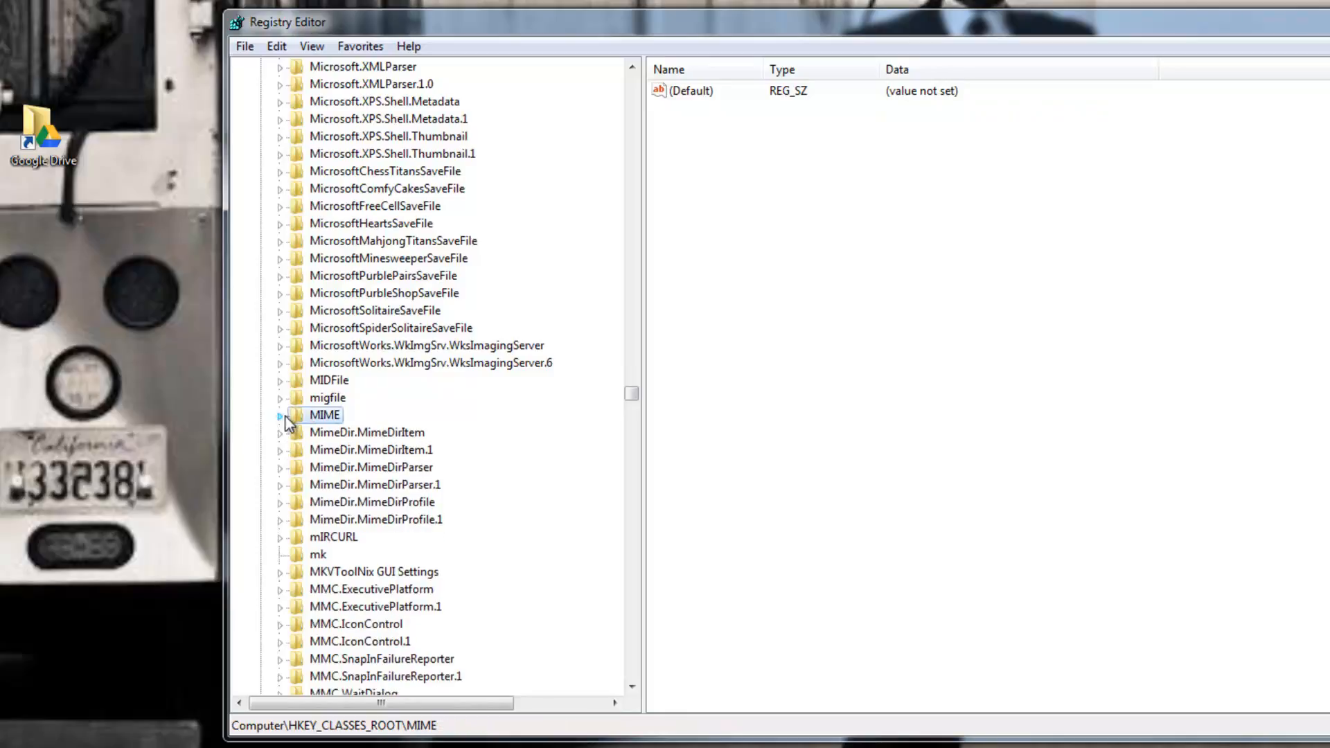
pyautogui.scroll(3)
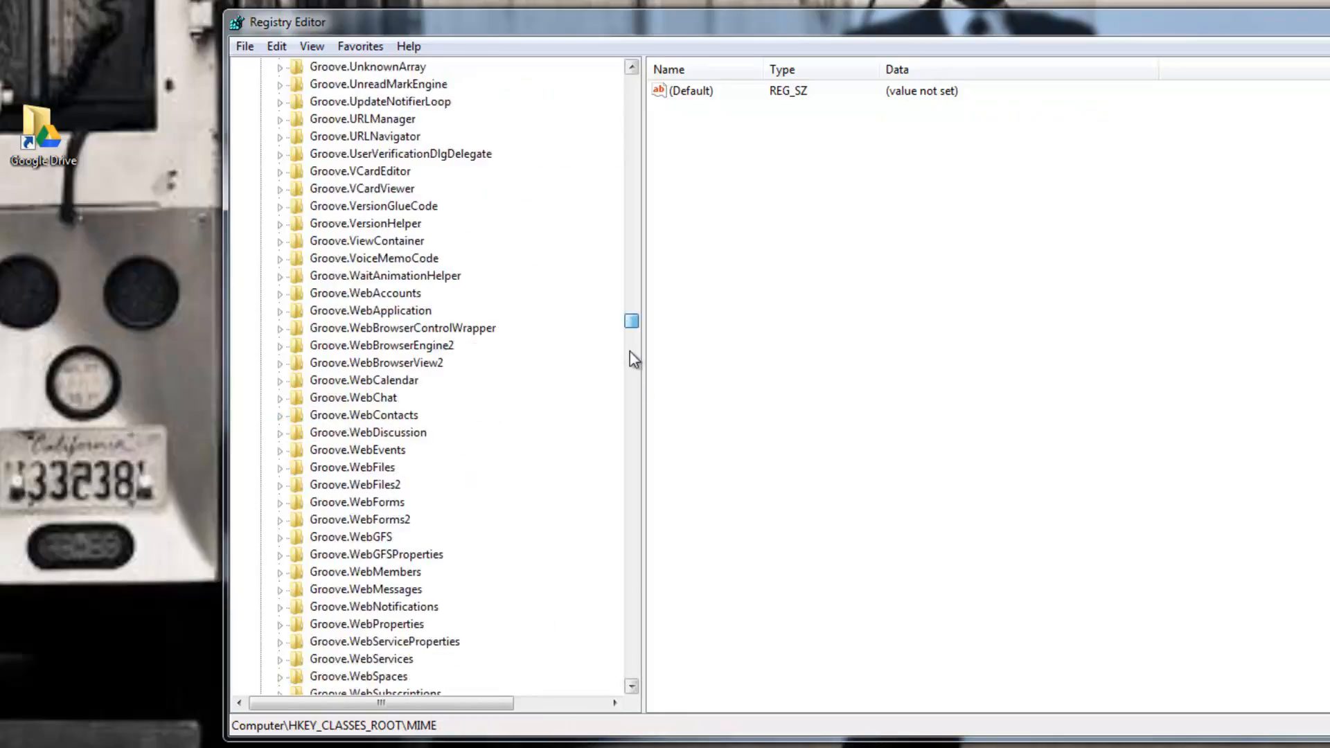
pyautogui.click(260, 83)
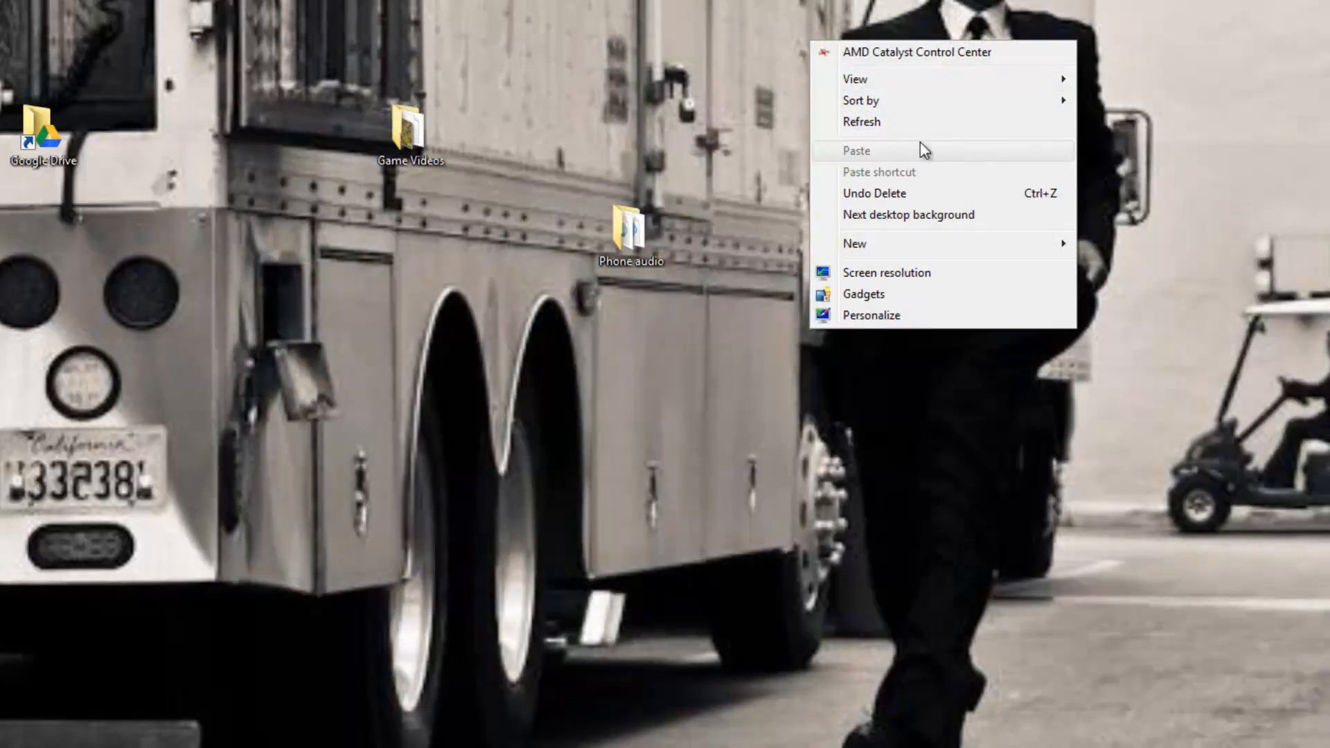
pyautogui.moveTo(887, 122)
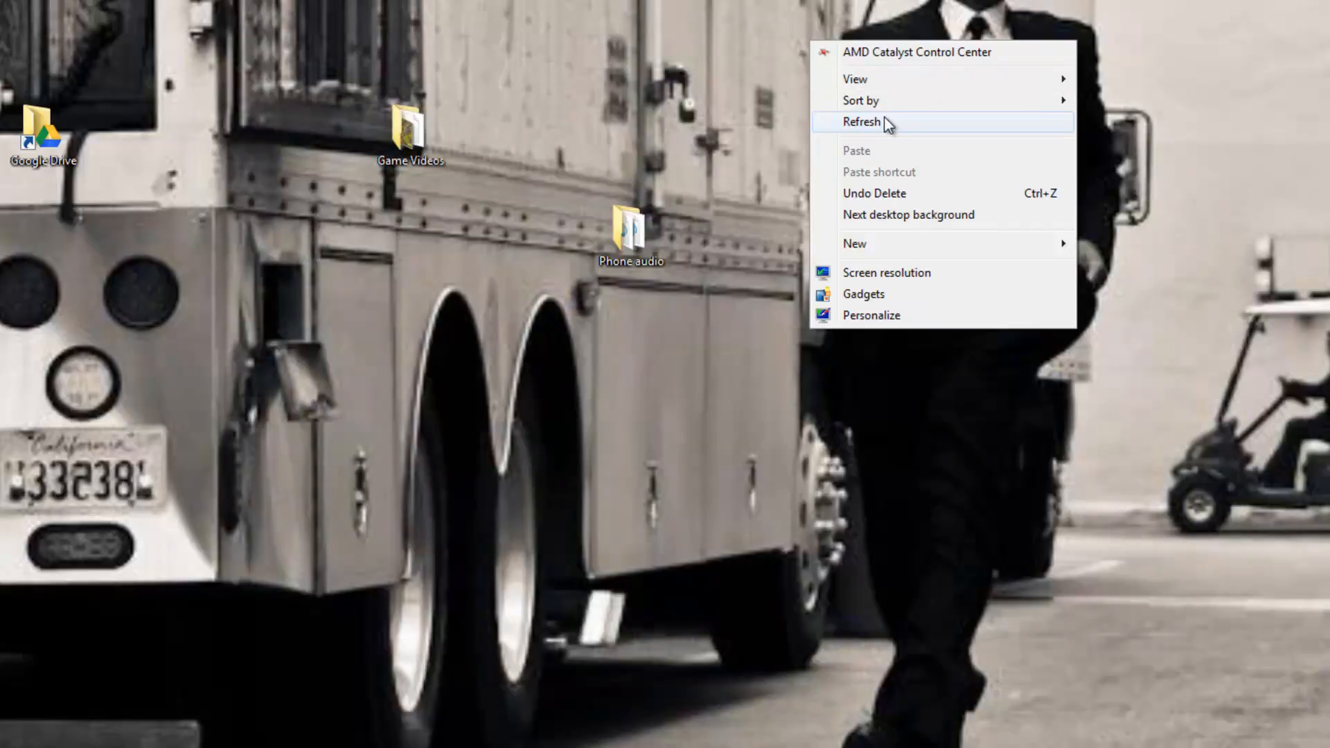
# - Refresh the desktop from its context menu
pyautogui.click(908, 215)
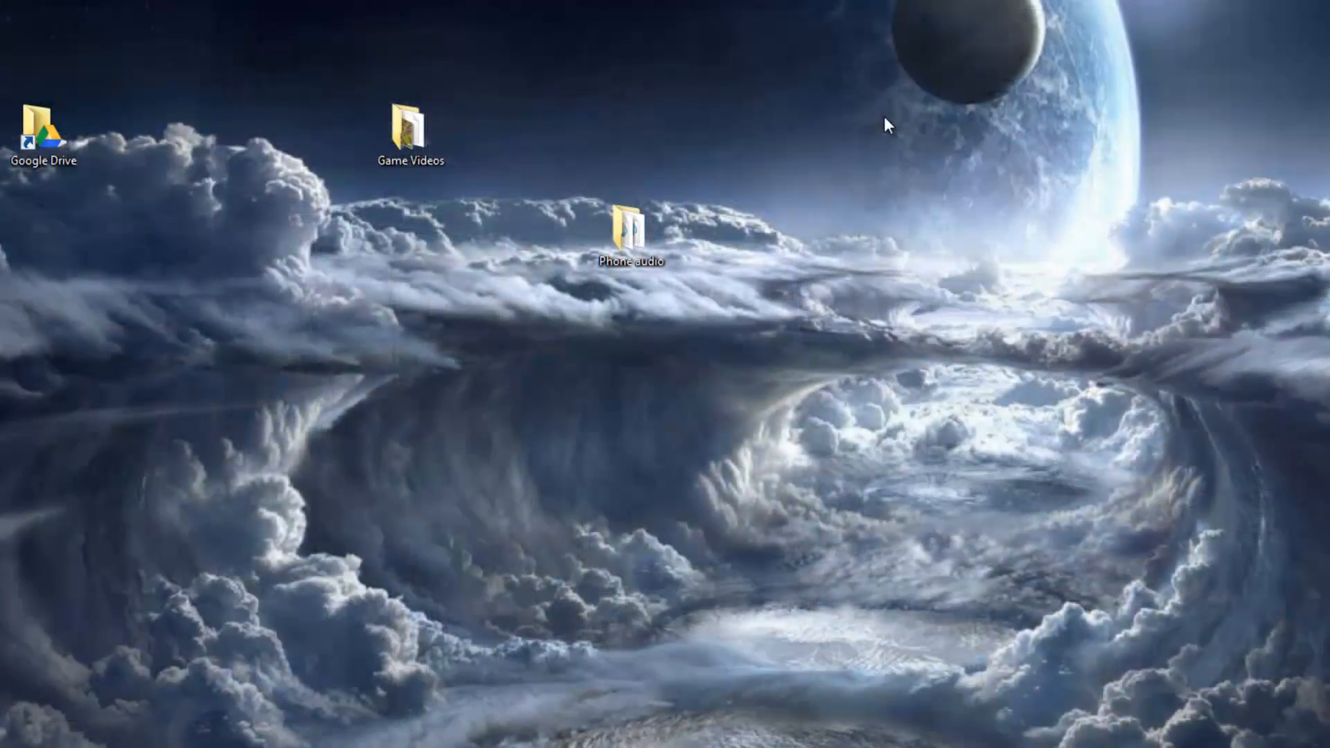